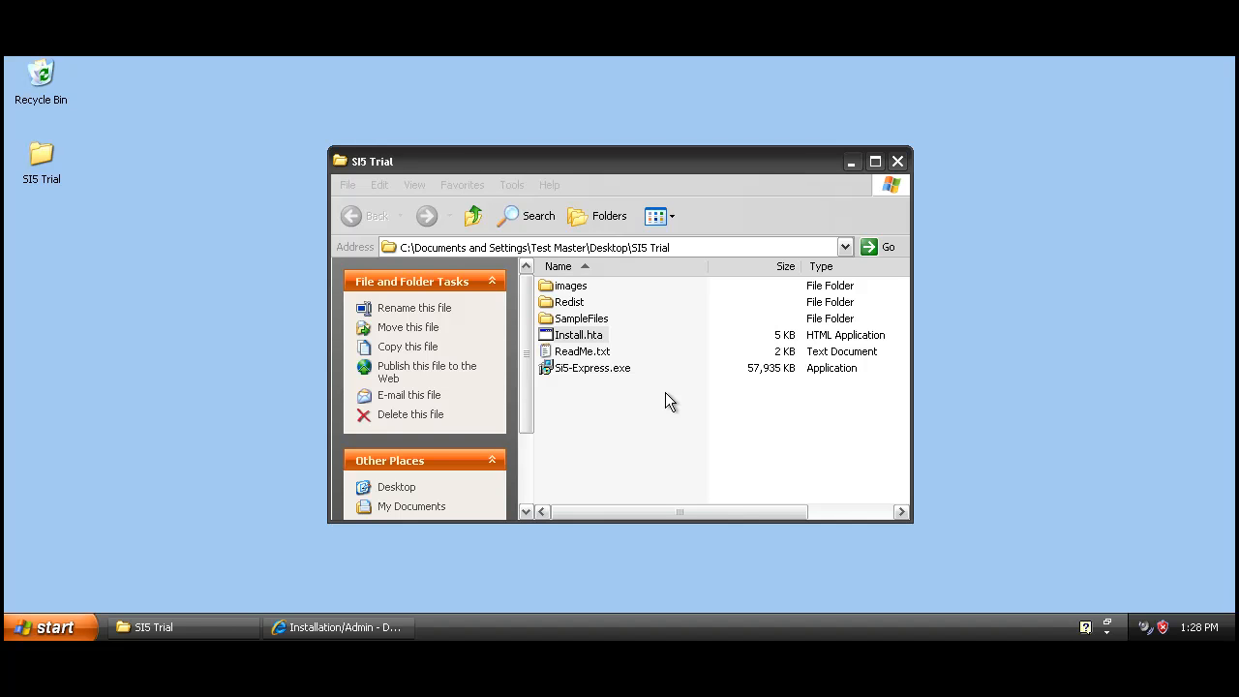
mouse_move(726, 395)
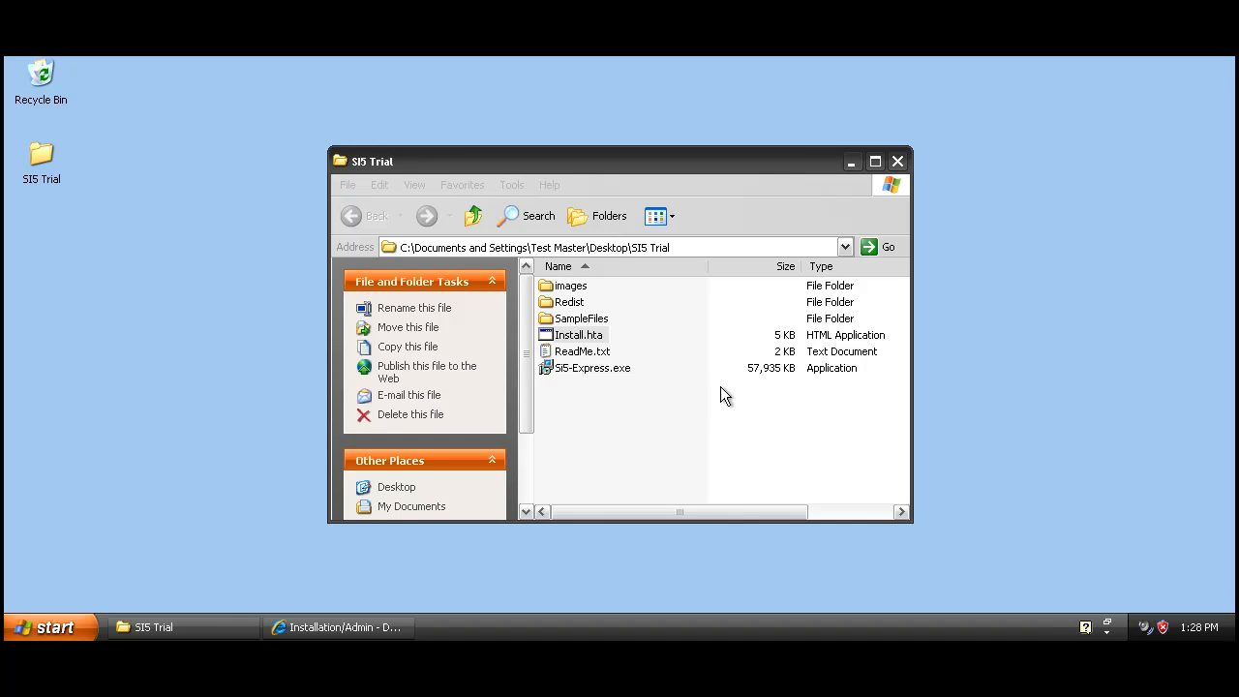
mouse_move(600, 446)
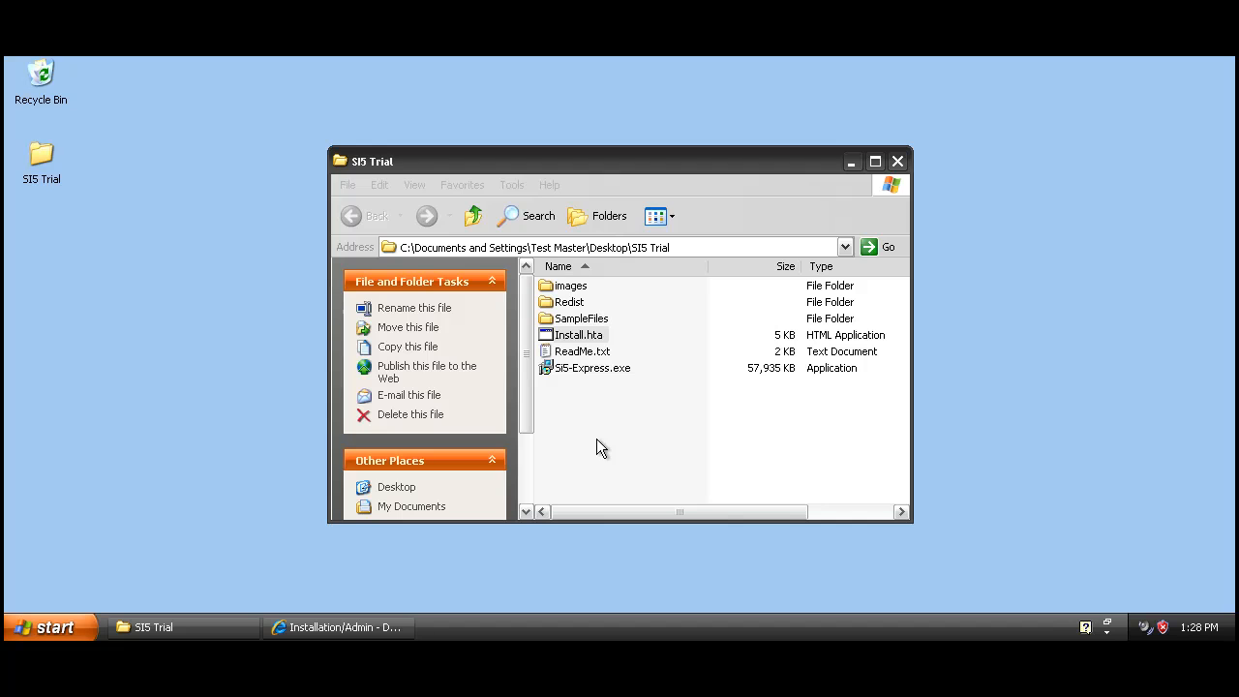
mouse_move(732, 361)
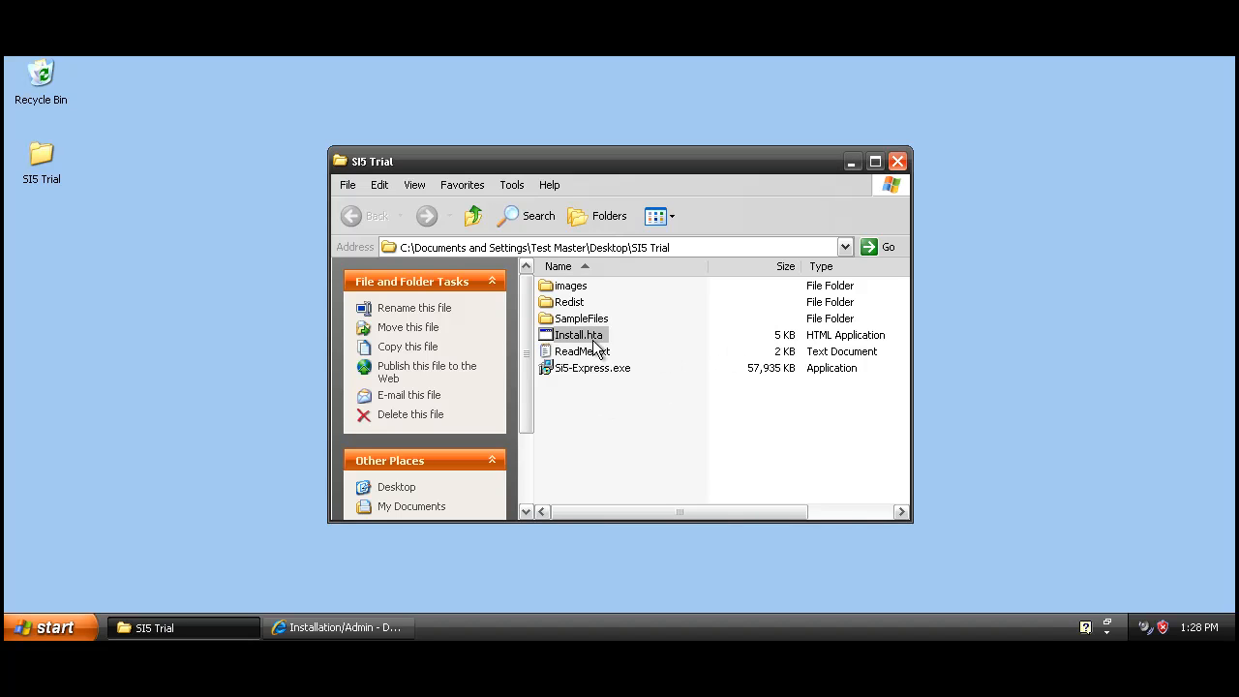
- Launch Install.hta to bring up the D-Tools Installation Disk welcome menu
double_click(577, 334)
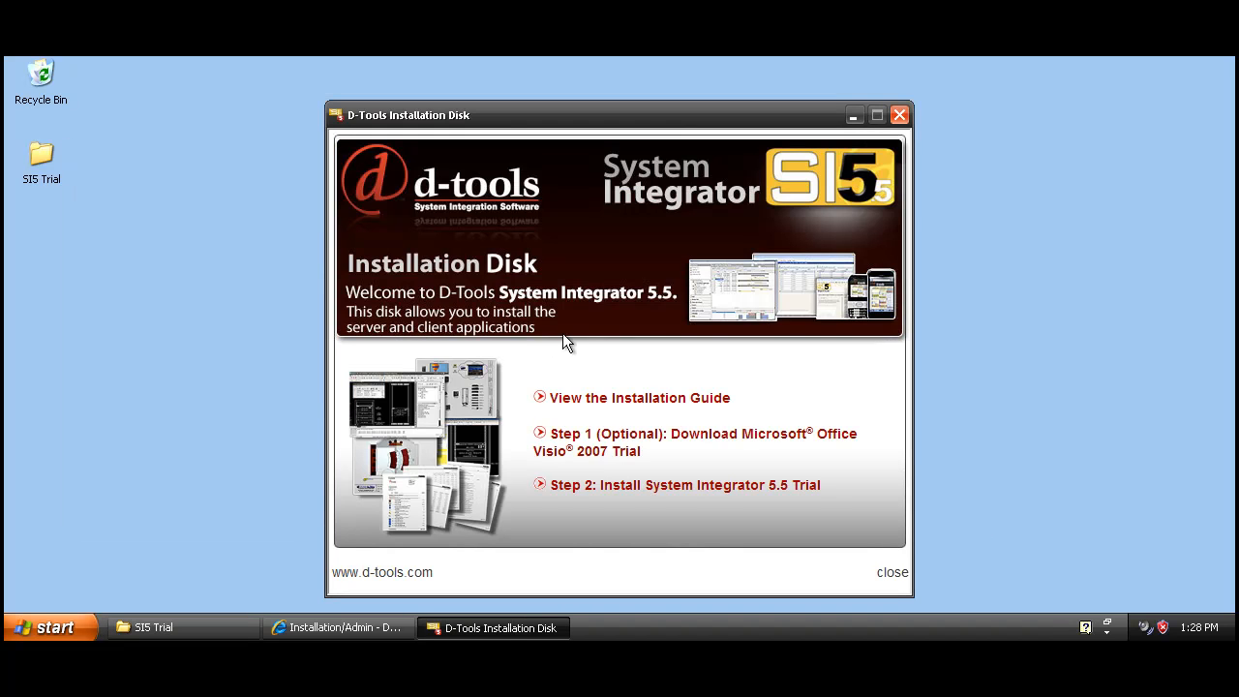
mouse_move(646, 343)
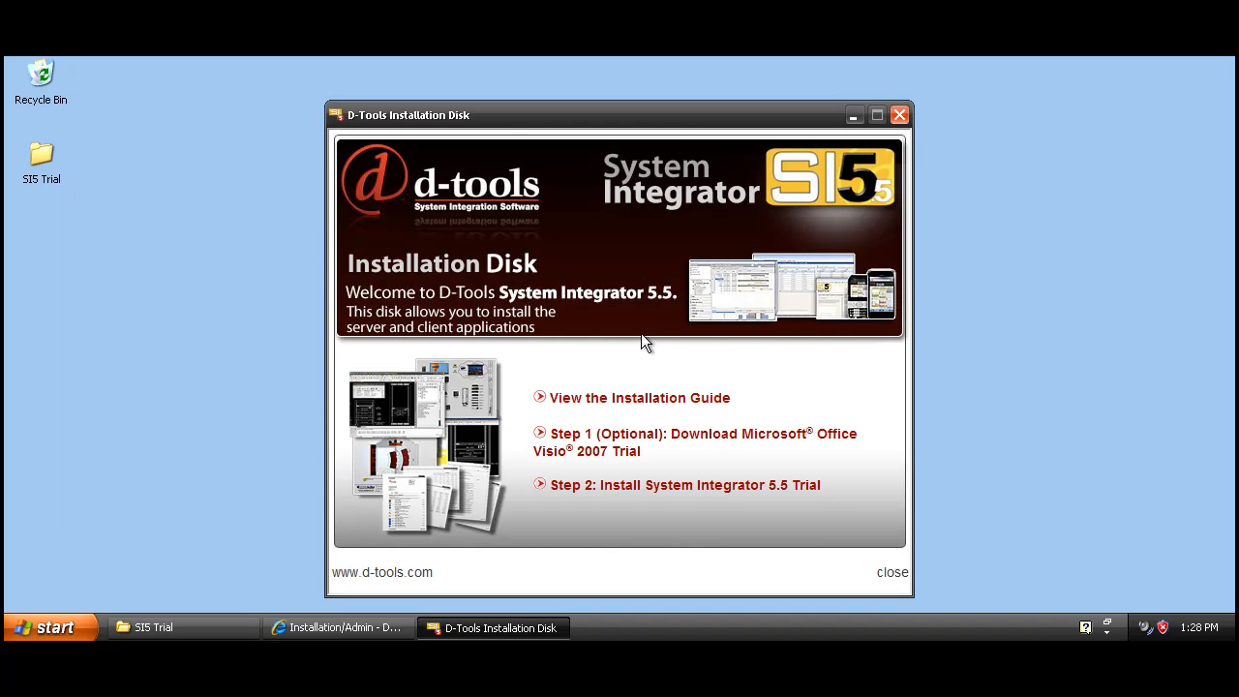
mouse_move(597, 401)
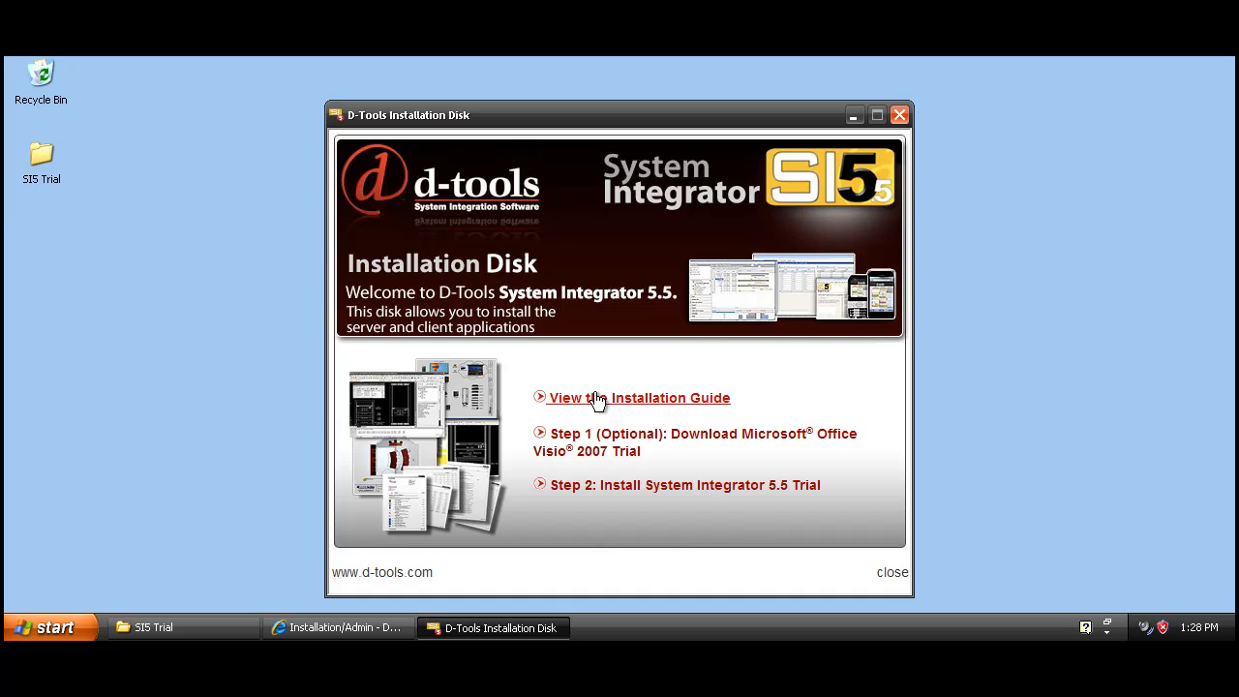
mouse_move(617, 401)
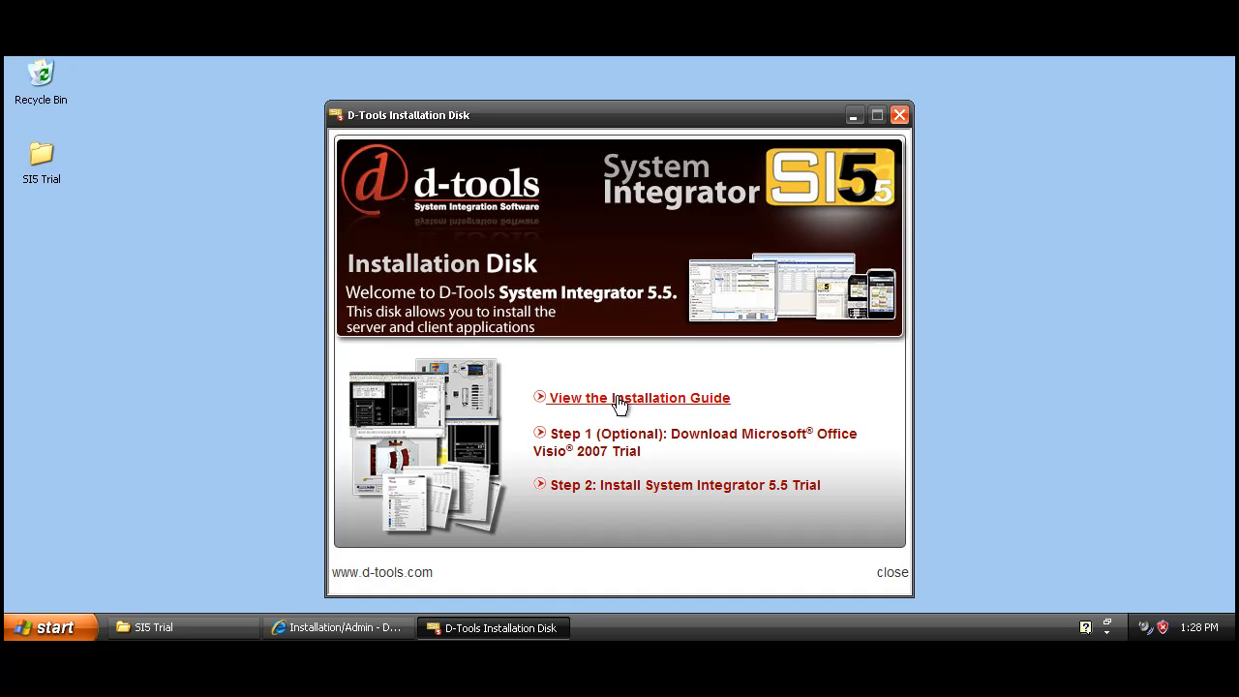
mouse_move(600, 406)
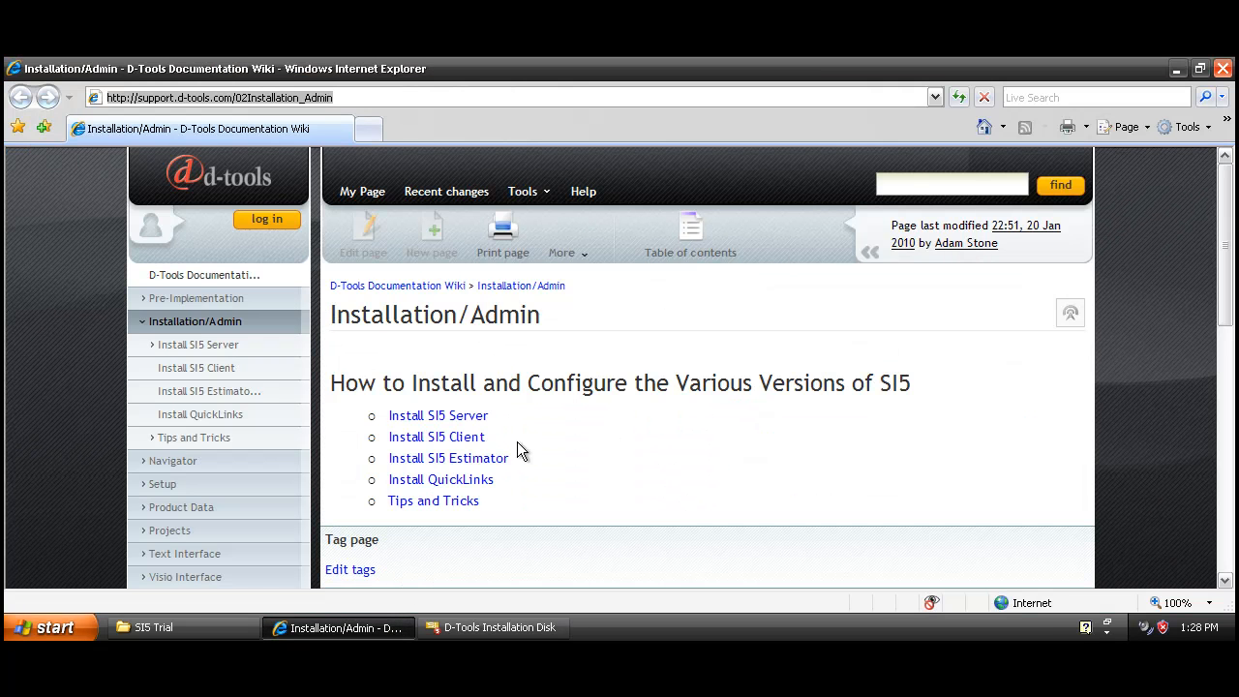
mouse_move(547, 441)
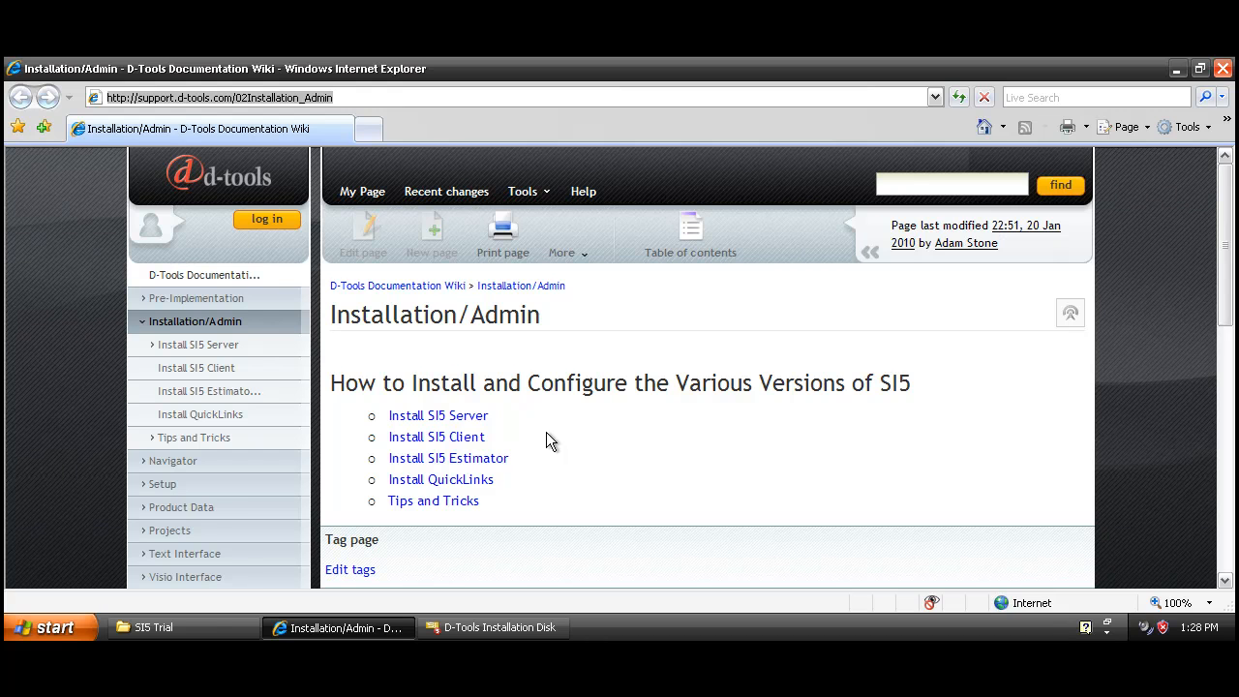
mouse_move(863, 328)
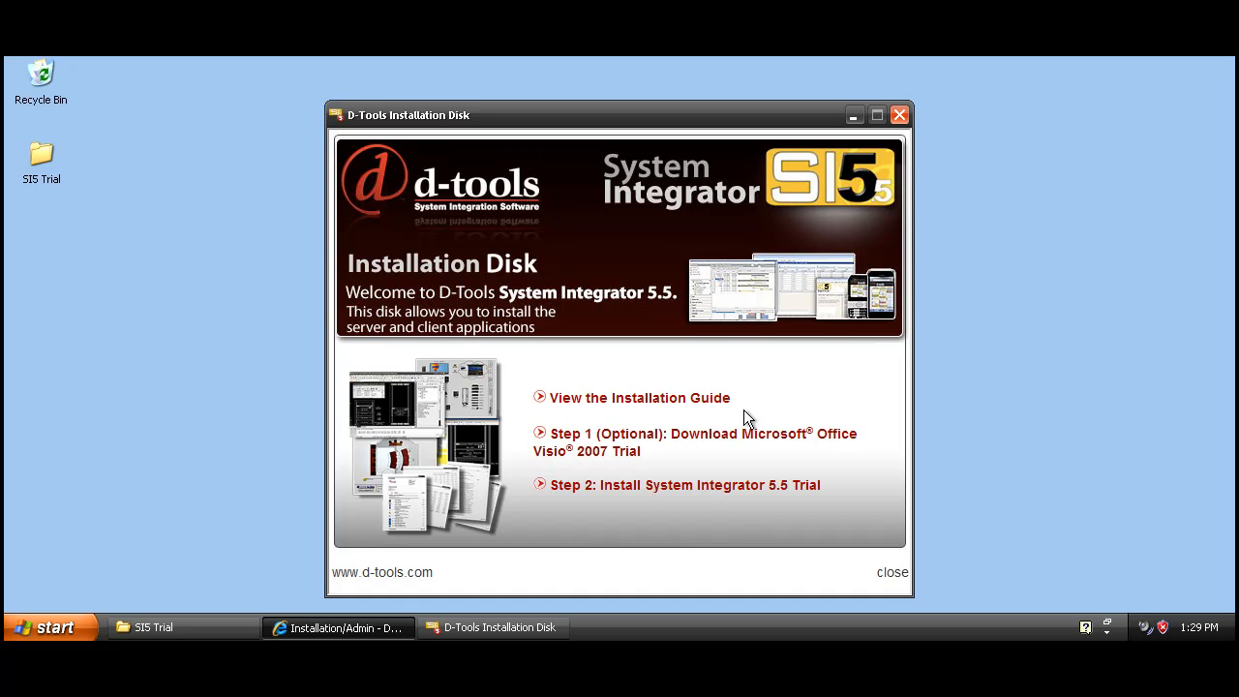
mouse_move(707, 432)
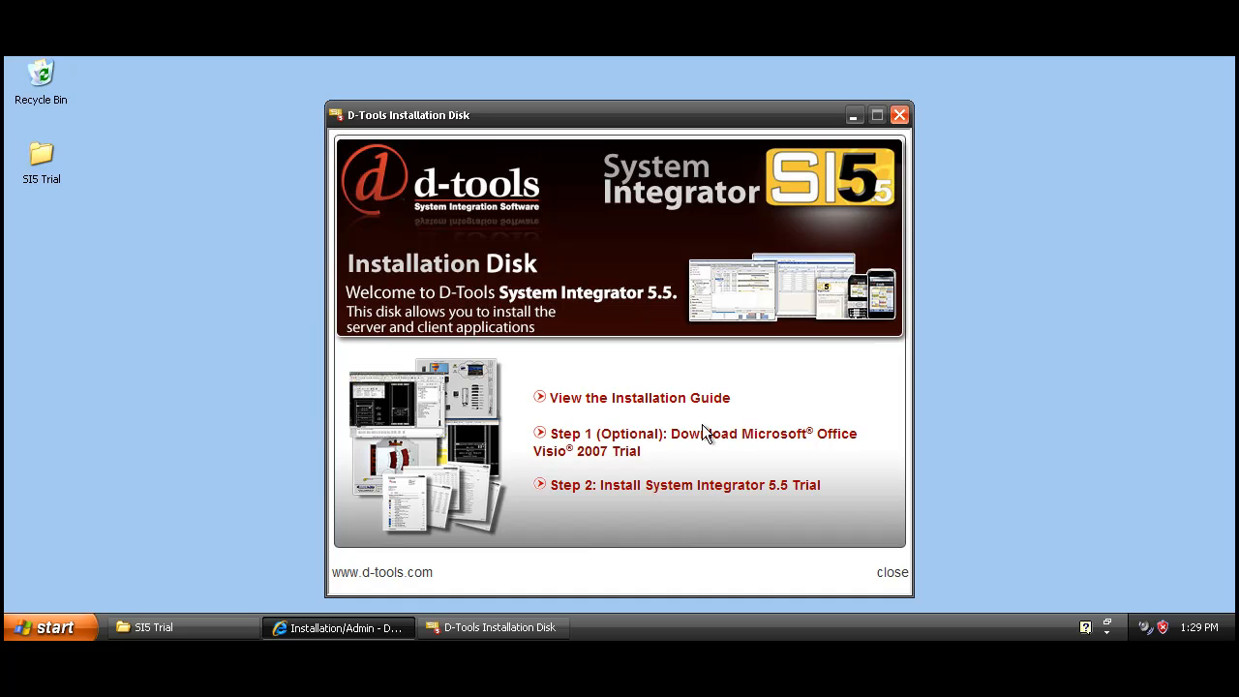
mouse_move(684, 465)
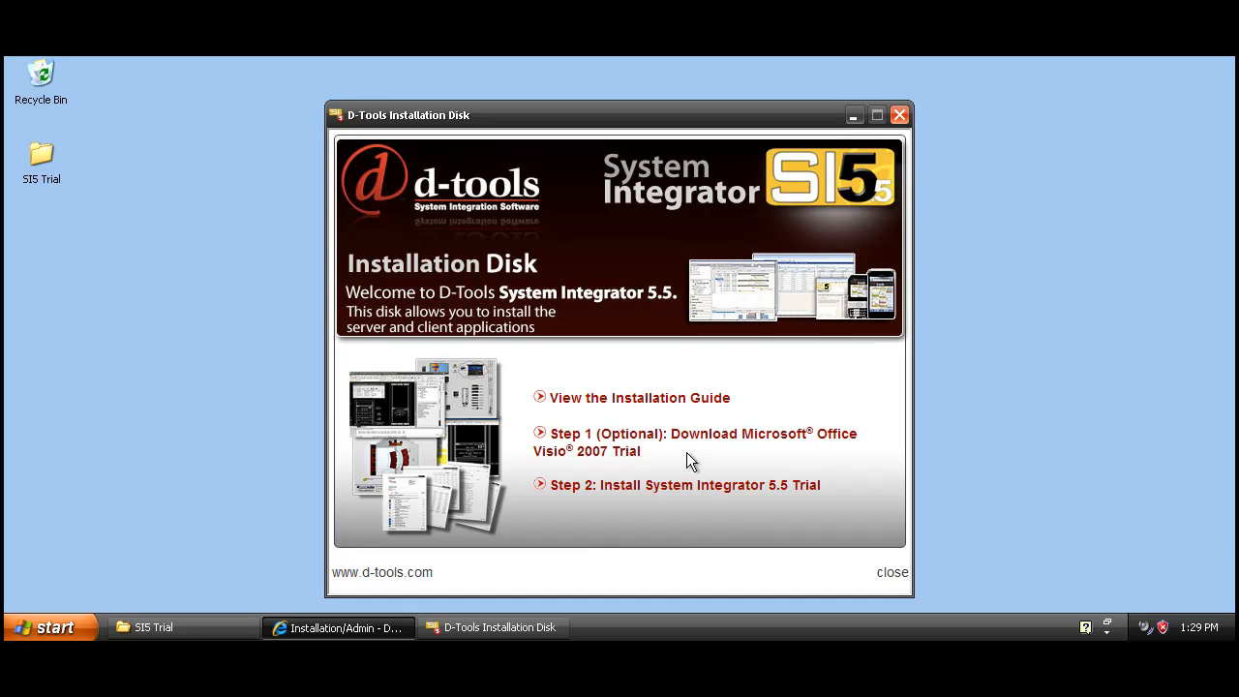
mouse_move(678, 460)
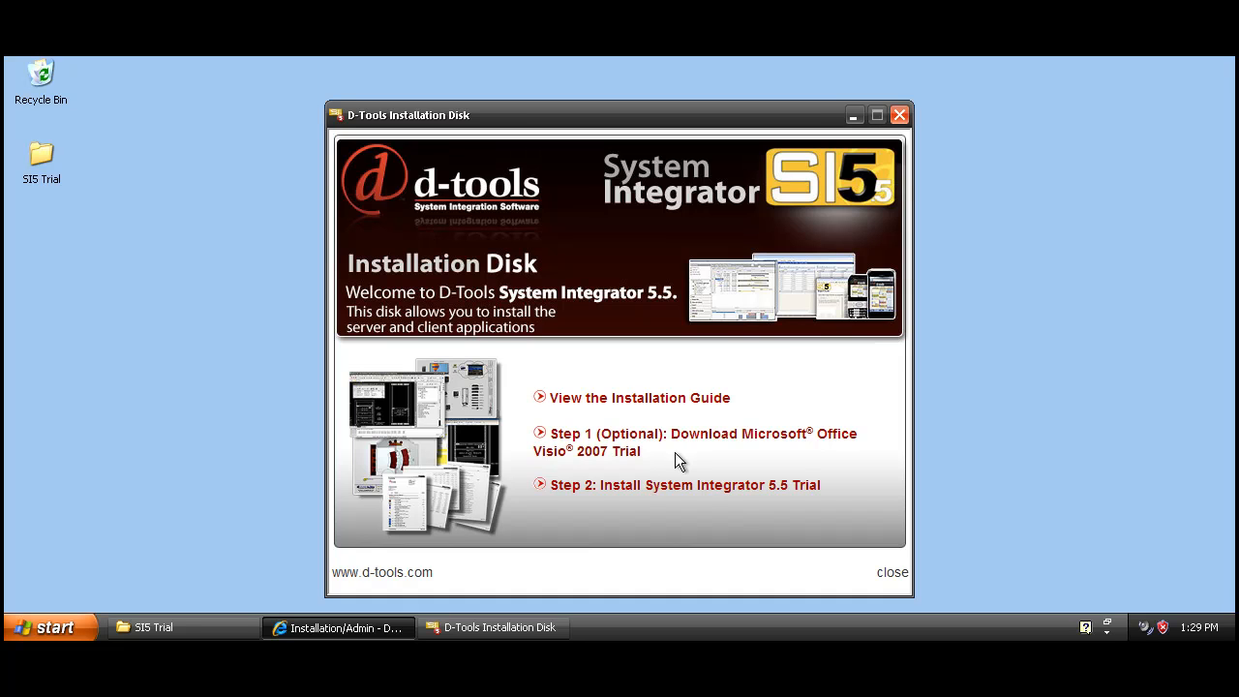
mouse_move(701, 484)
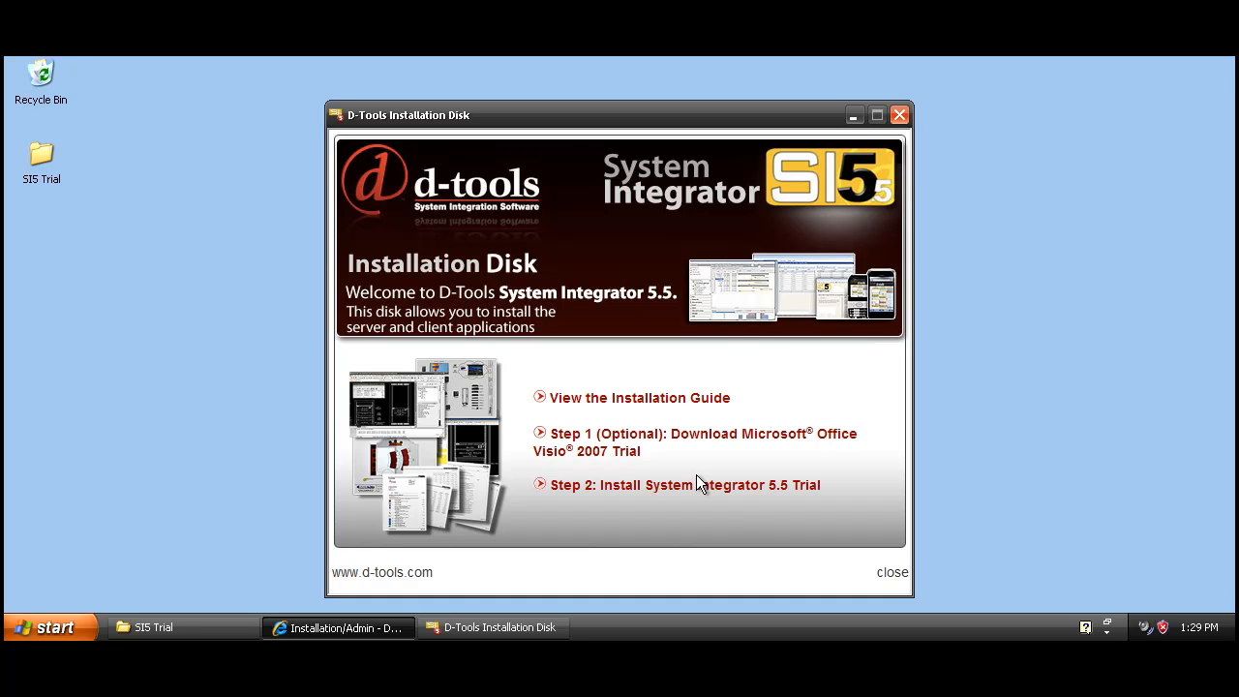
mouse_move(647, 512)
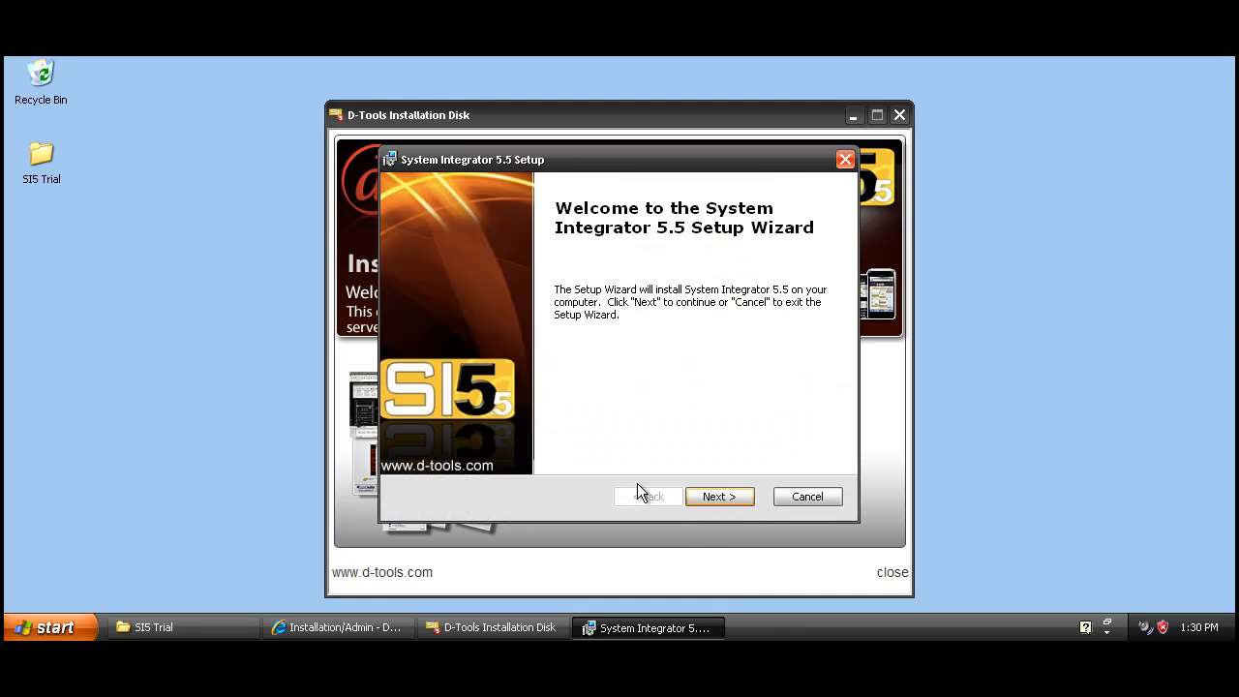
mouse_move(729, 432)
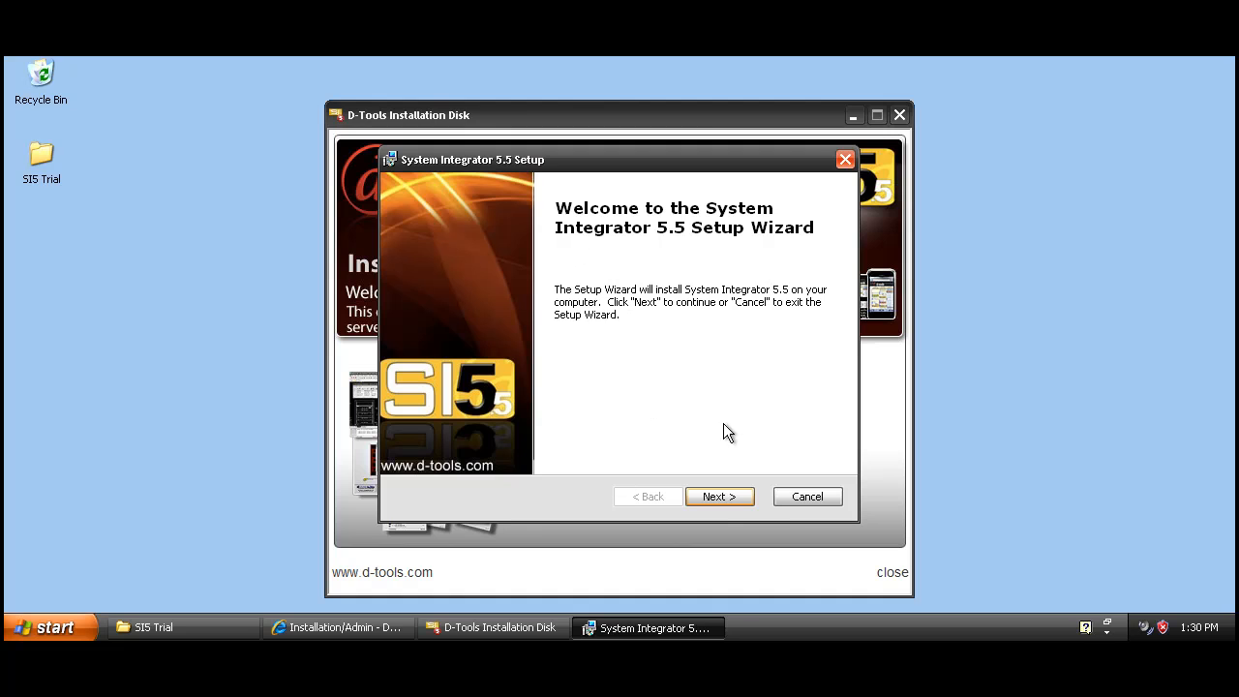
mouse_move(719, 497)
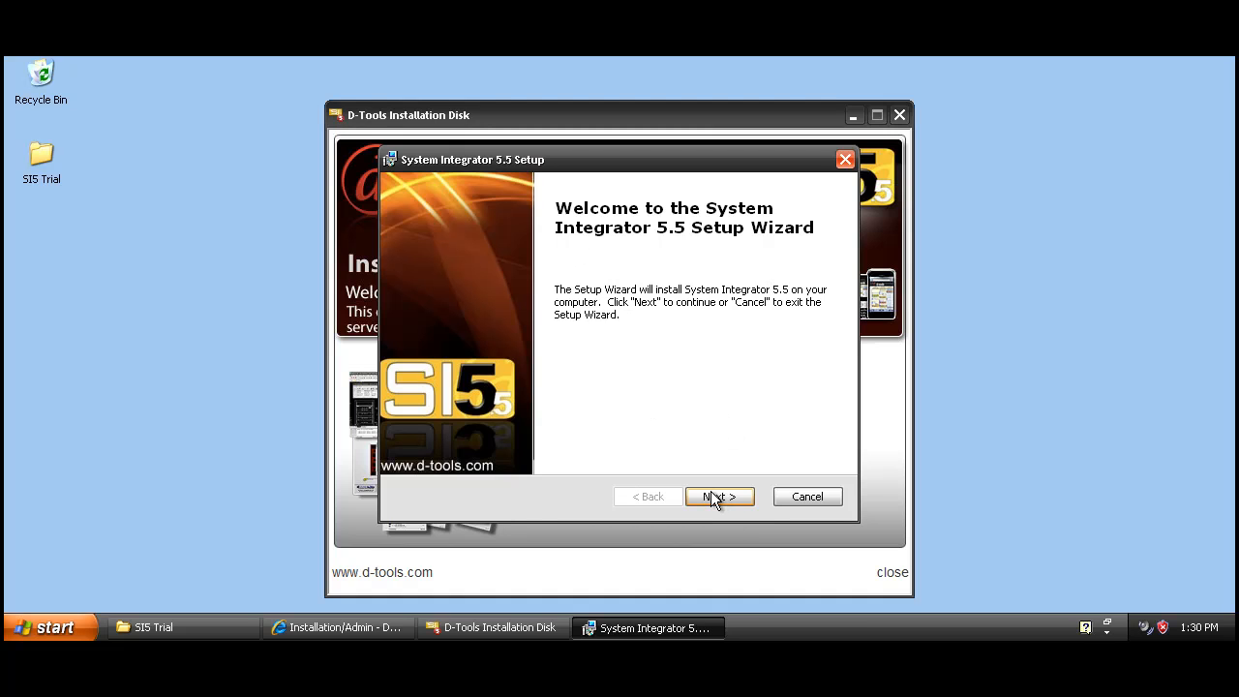
mouse_move(717, 505)
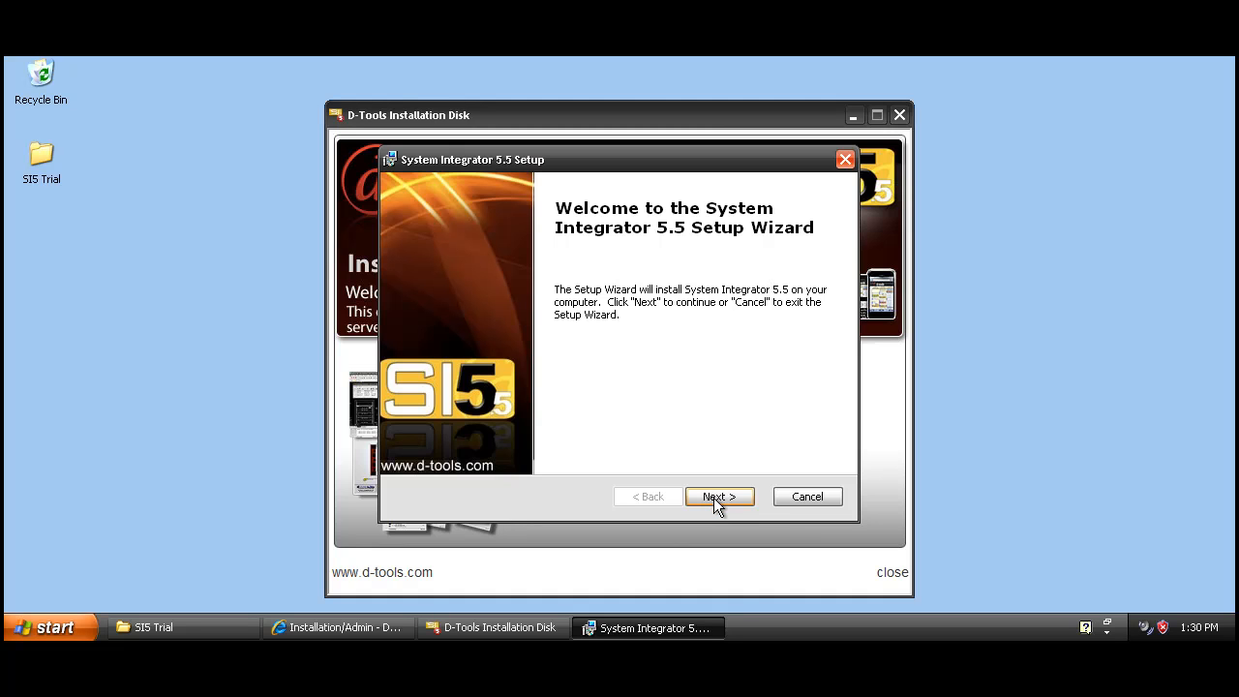
- Advance the SI 5.5 setup wizard to the Select Installation Folder page
left_click(719, 496)
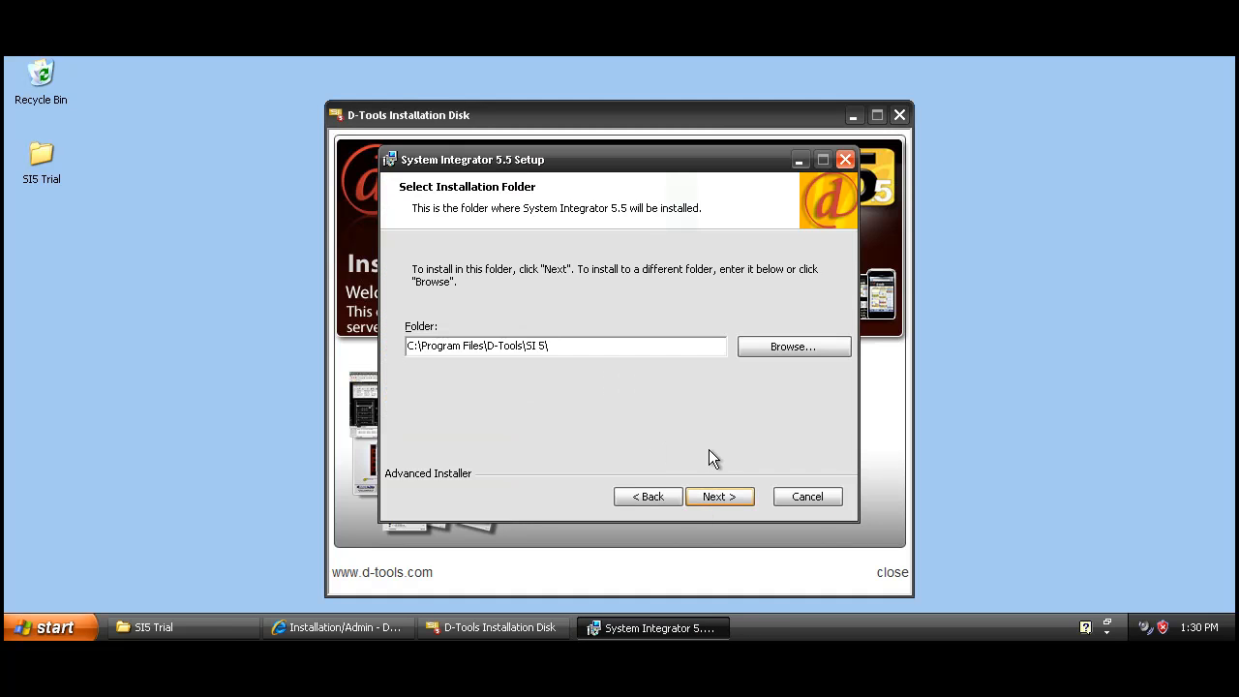
mouse_move(704, 445)
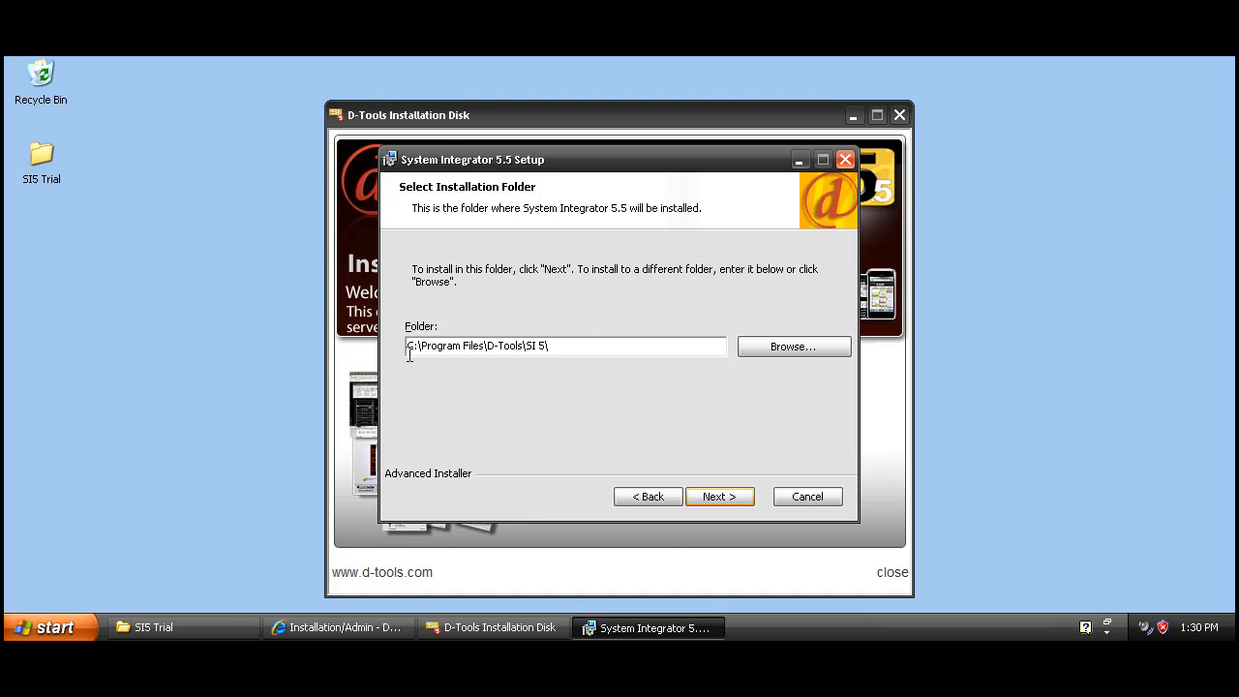
mouse_move(733, 368)
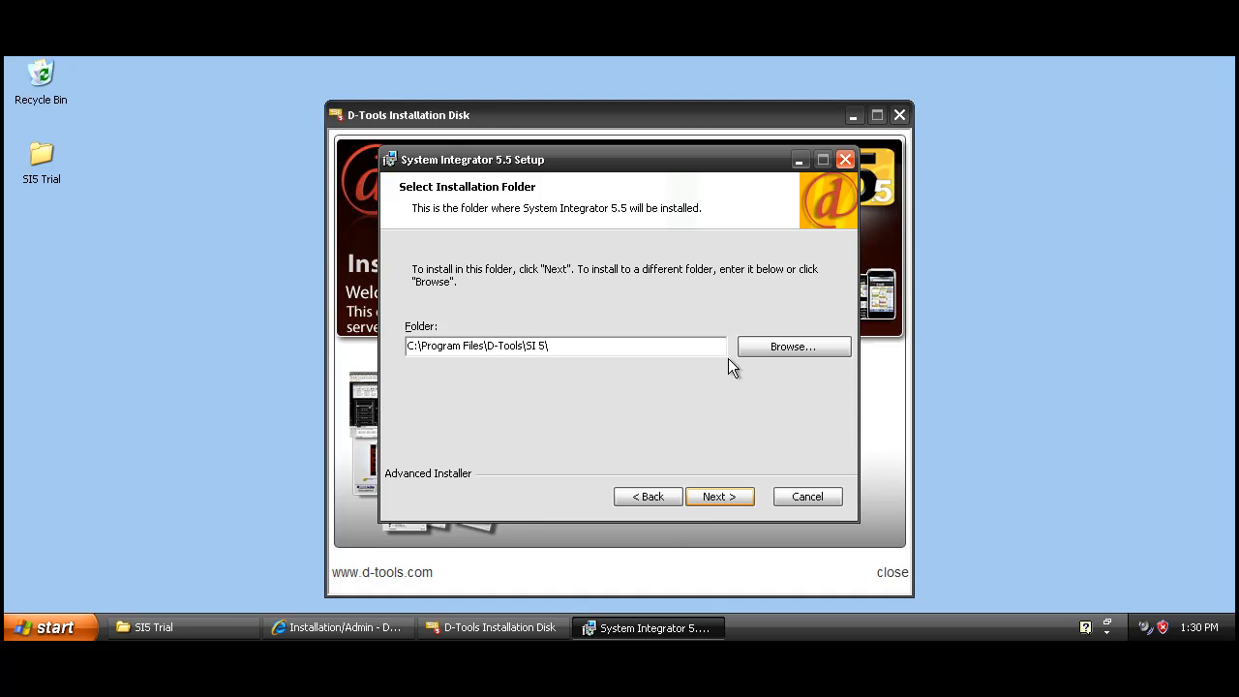
mouse_move(468, 377)
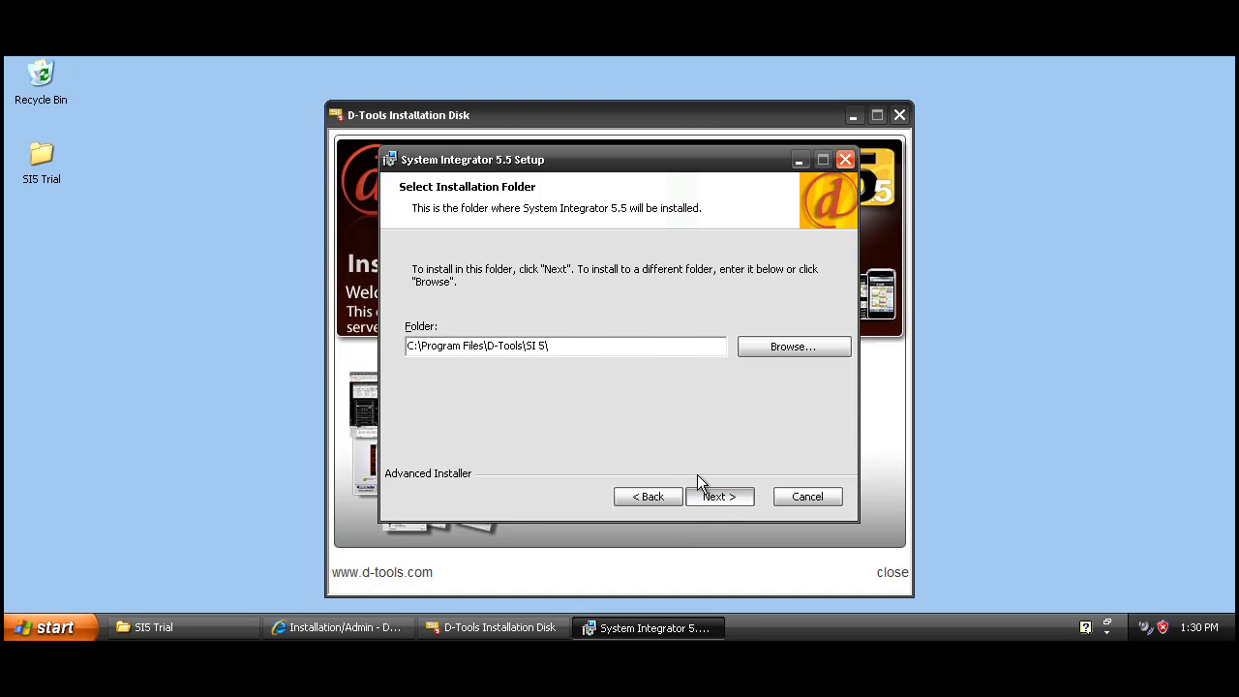
- Keep C:\Program Files\D-Tools\SI 5\, accept the license terms, and start installing SI 5.5
left_click(719, 496)
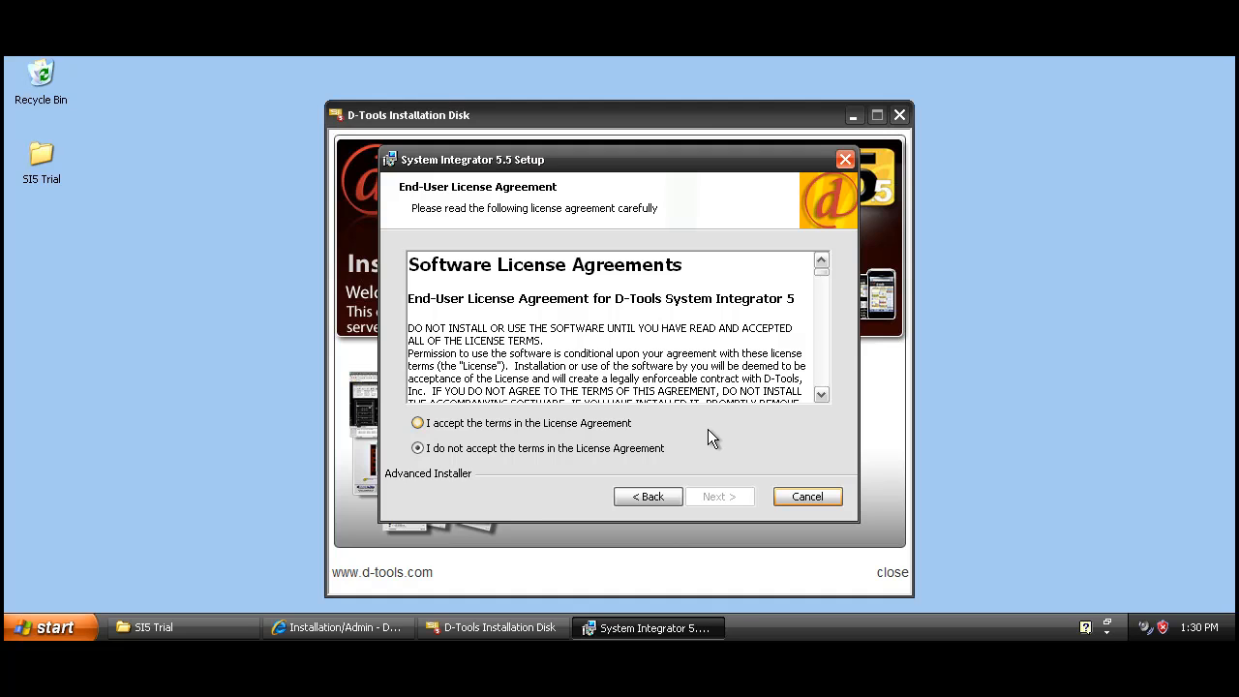
left_click(418, 423)
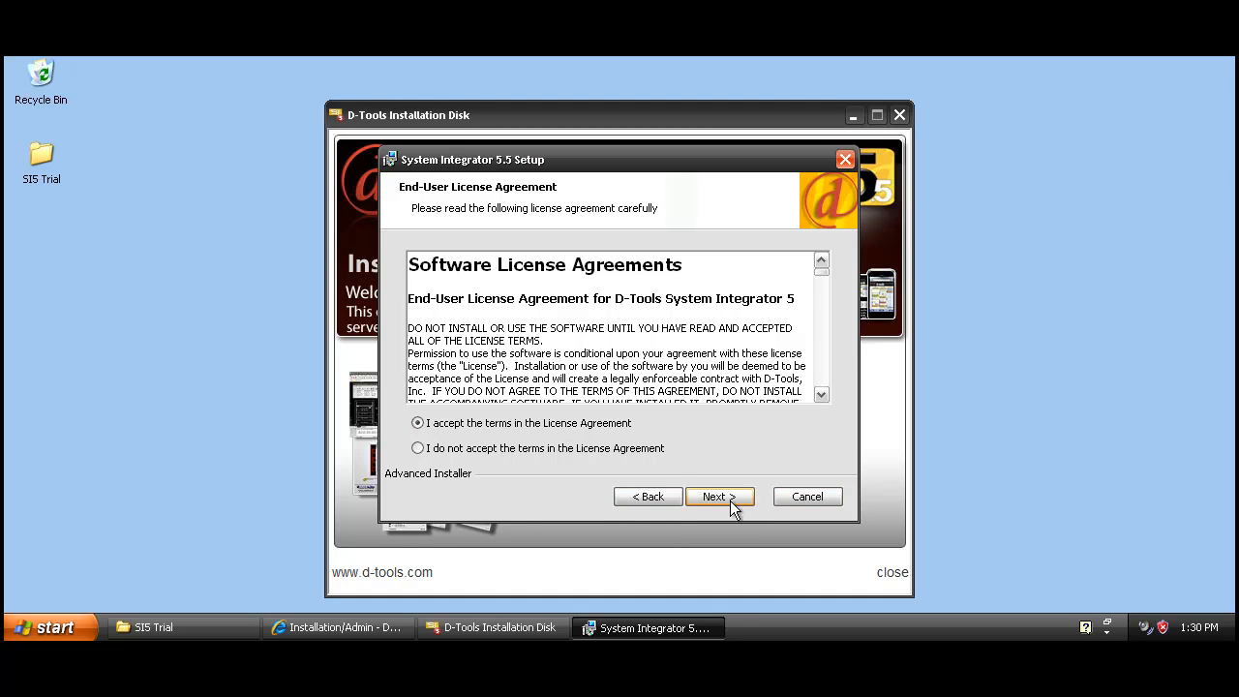
left_click(719, 496)
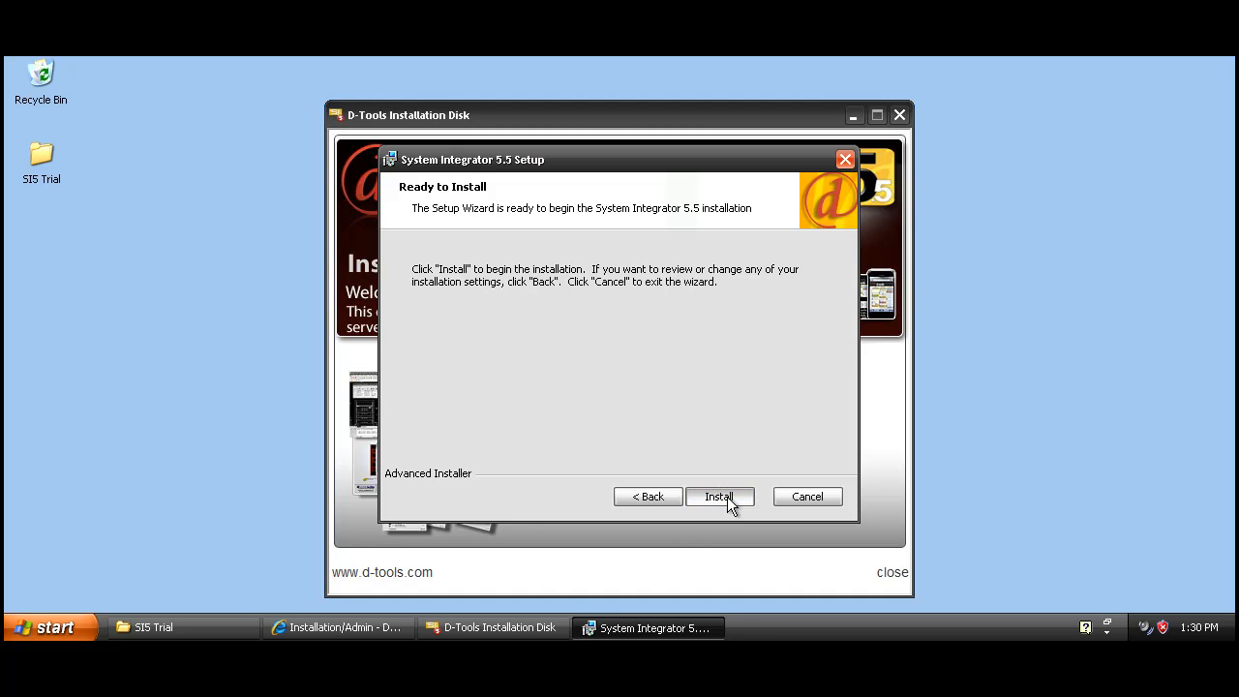
left_click(720, 496)
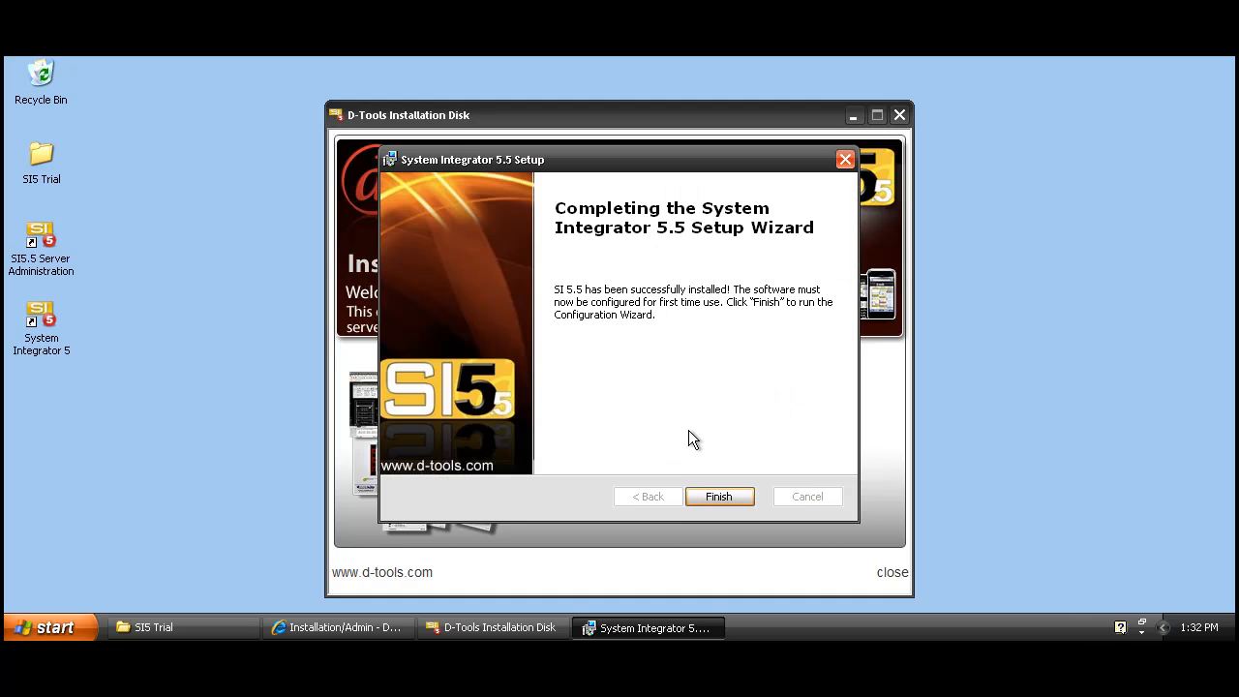
mouse_move(683, 429)
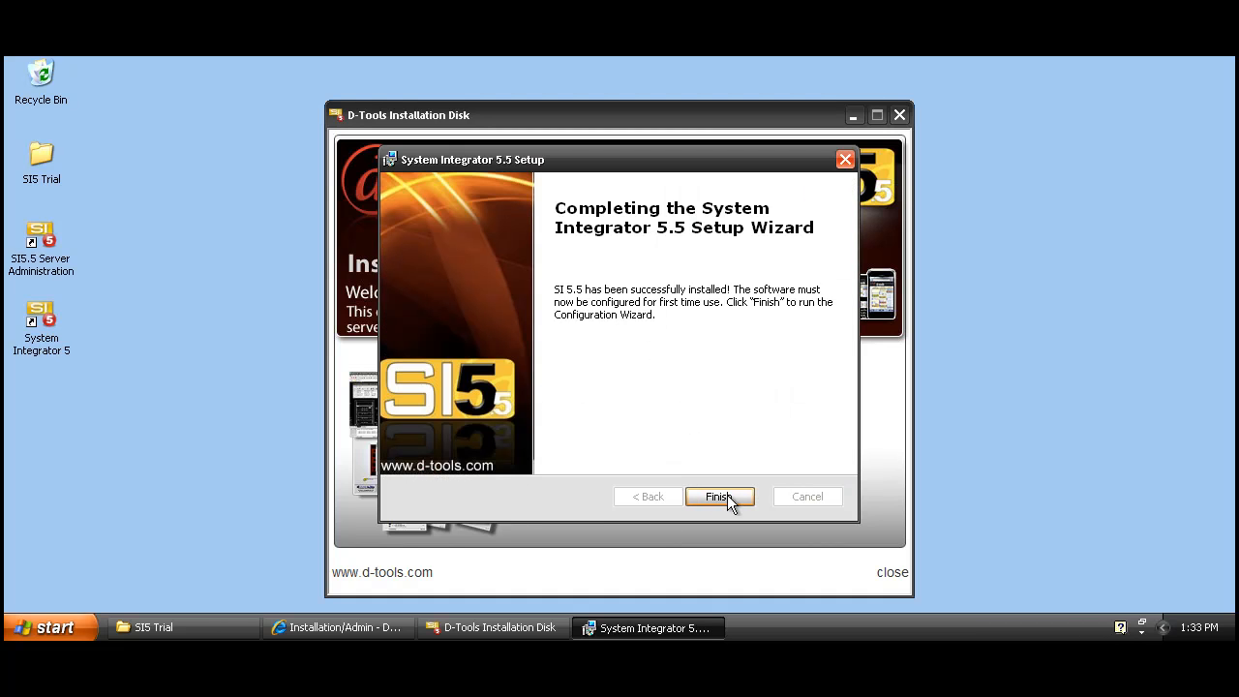
mouse_move(692, 438)
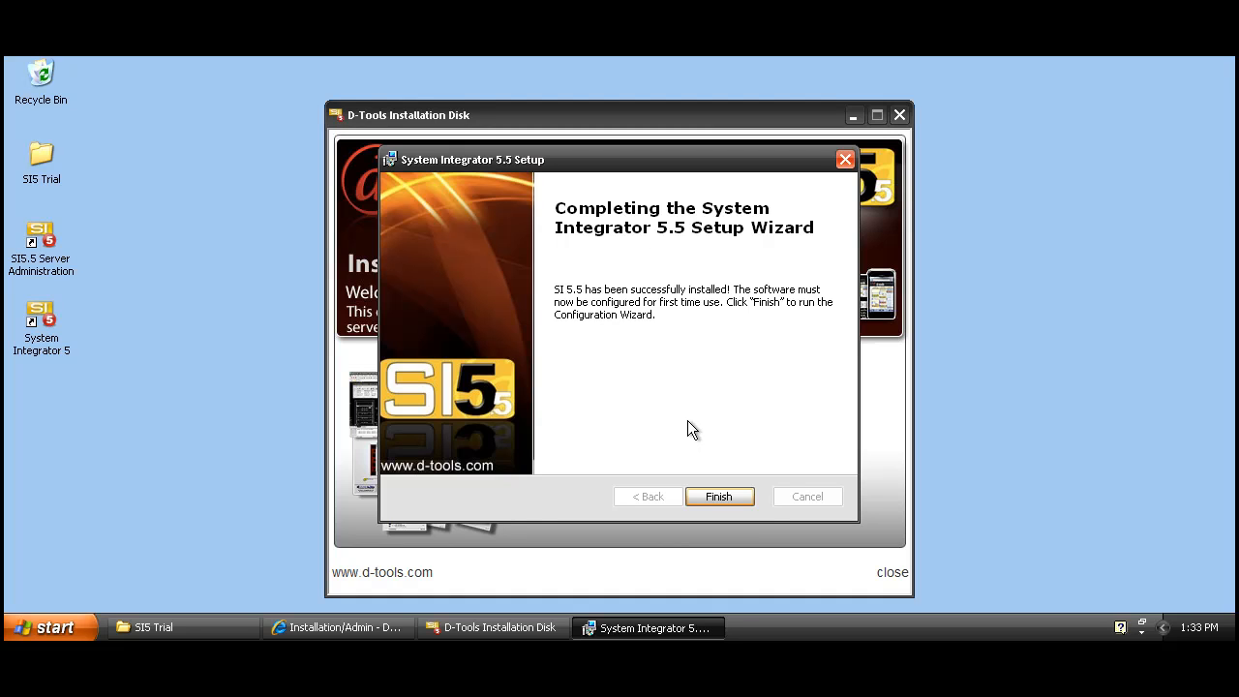
mouse_move(61, 261)
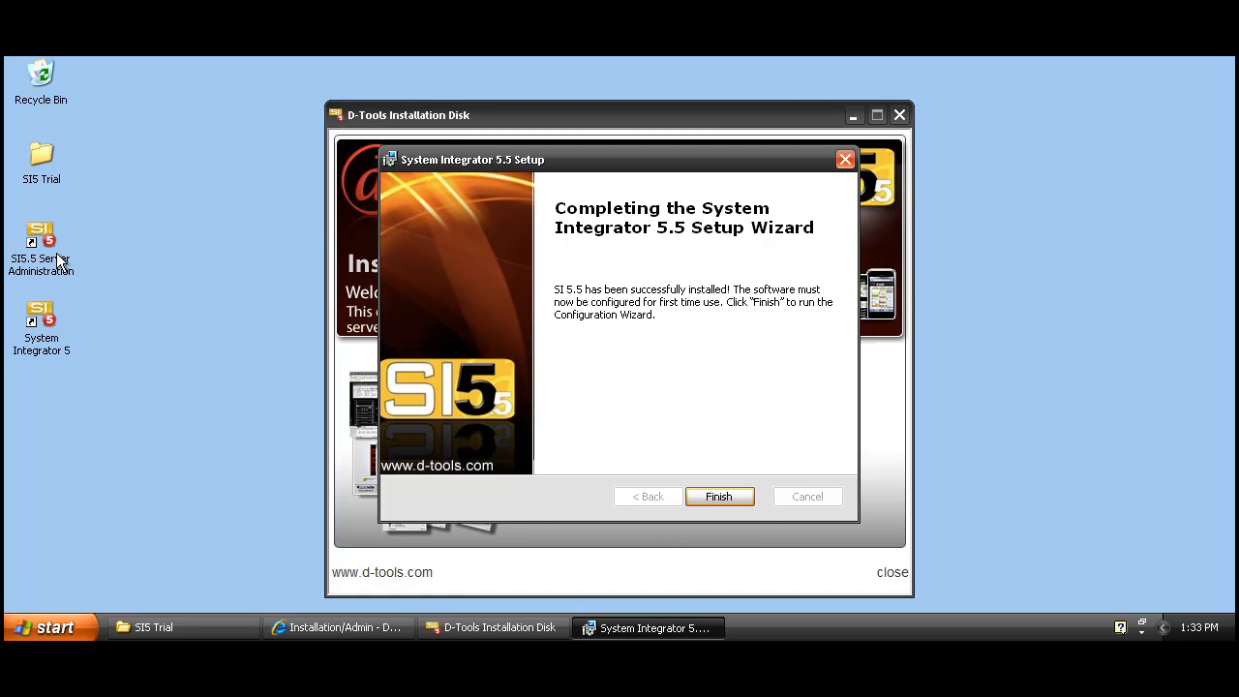
mouse_move(431, 363)
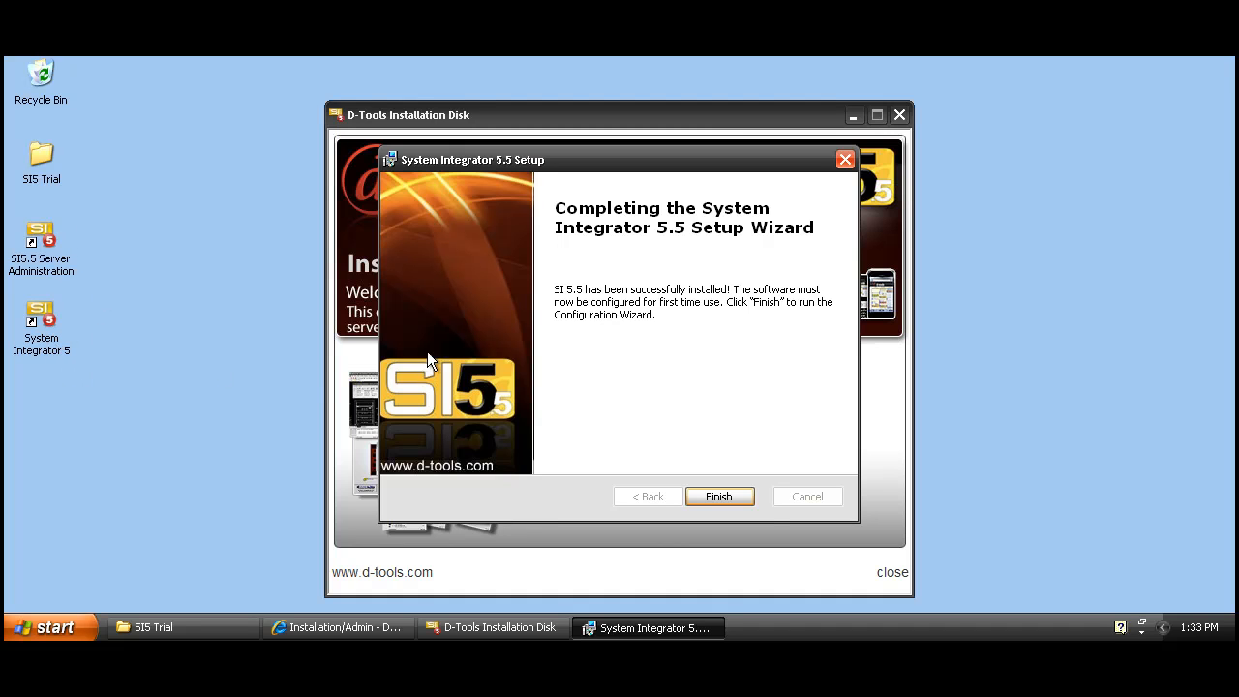
mouse_move(47, 269)
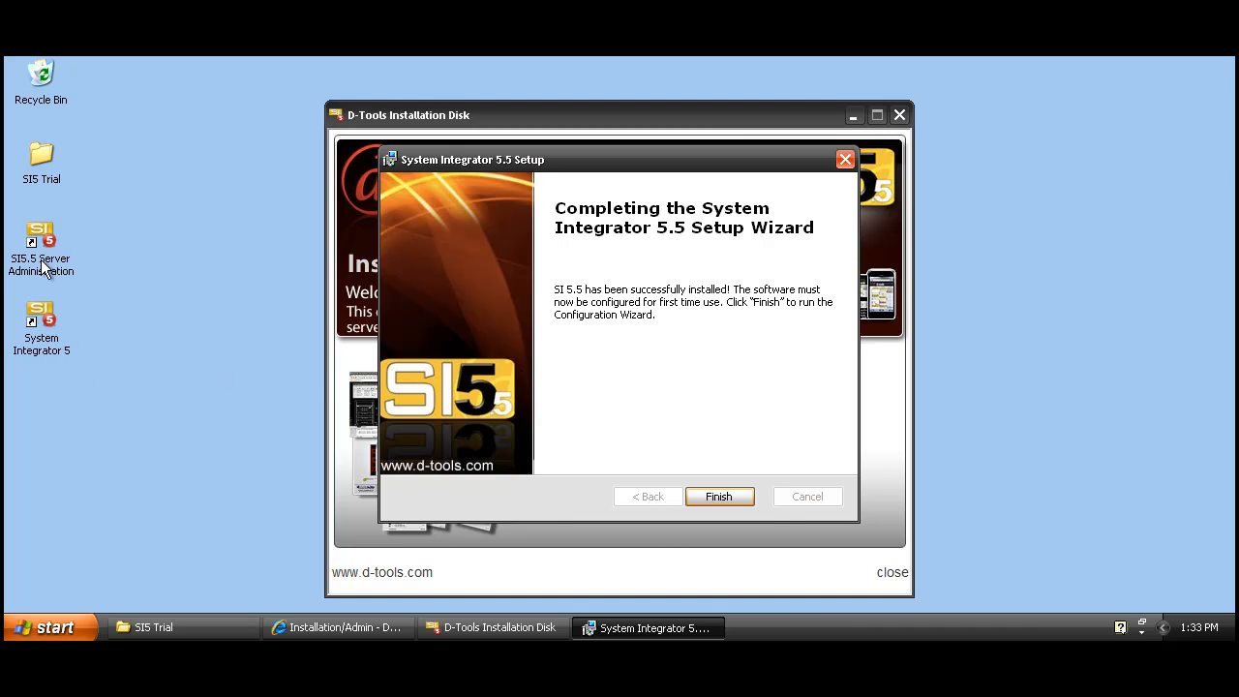
mouse_move(77, 287)
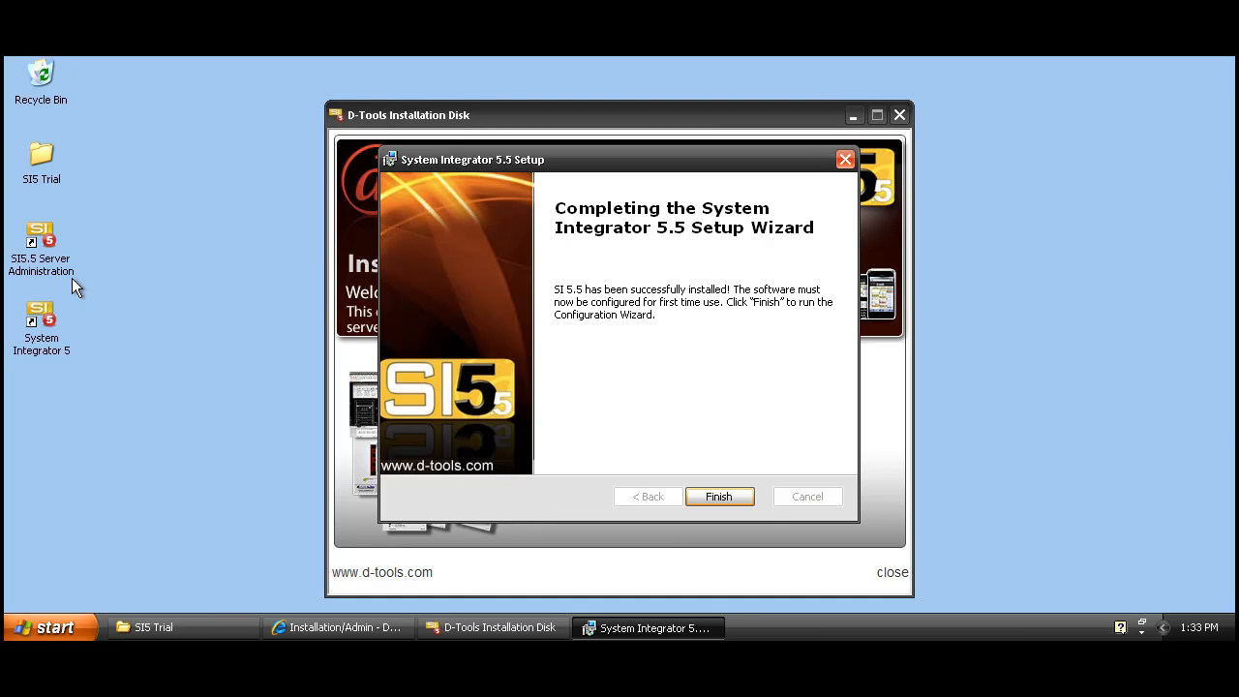
mouse_move(42, 350)
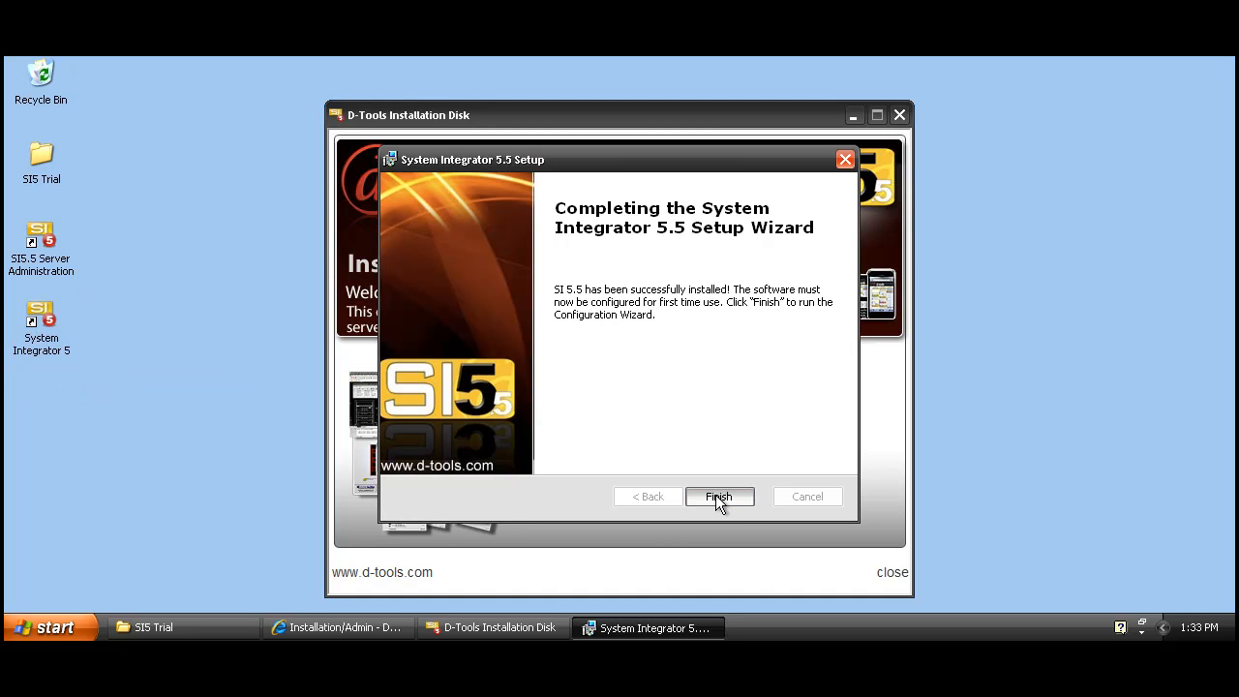
- Finish setup, run the configuration as the current user, and close the wizard
left_click(720, 497)
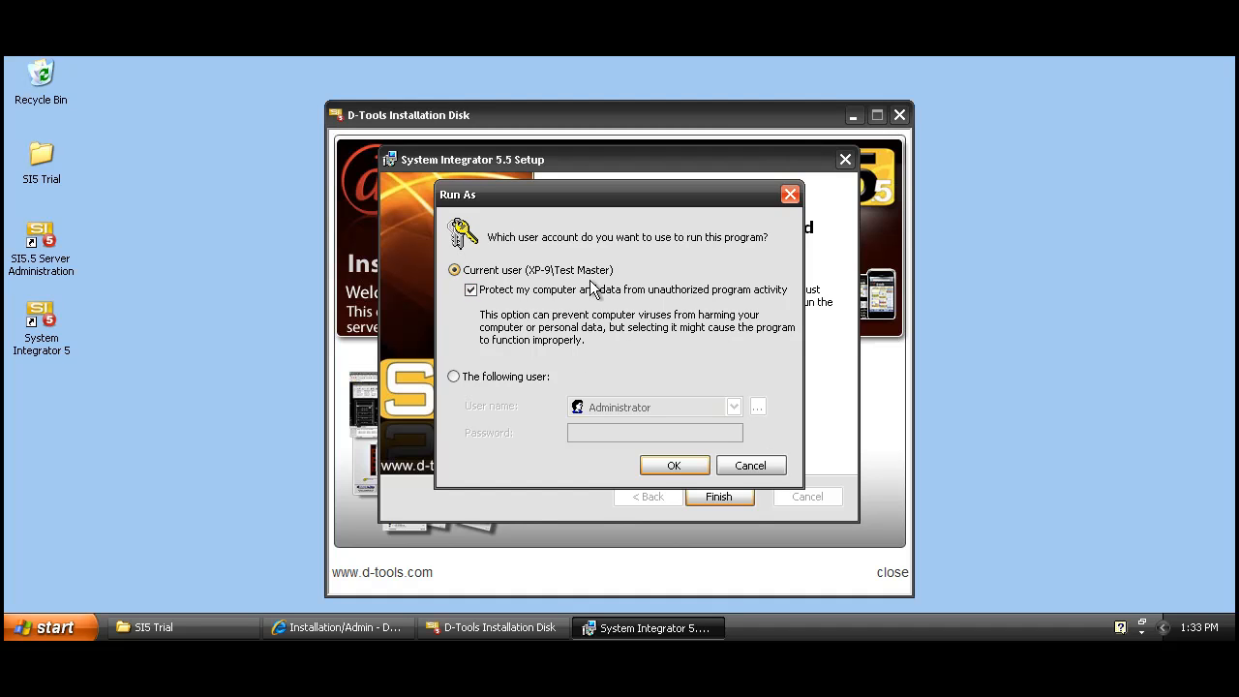
left_click(675, 465)
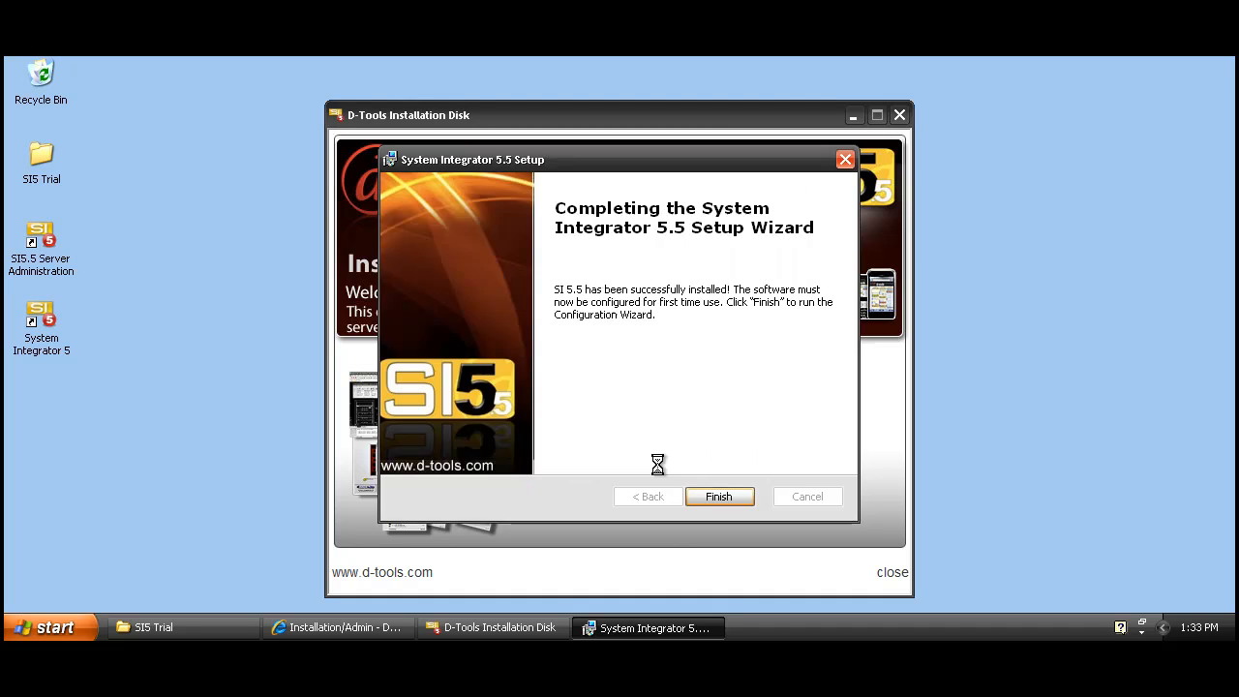
left_click(719, 497)
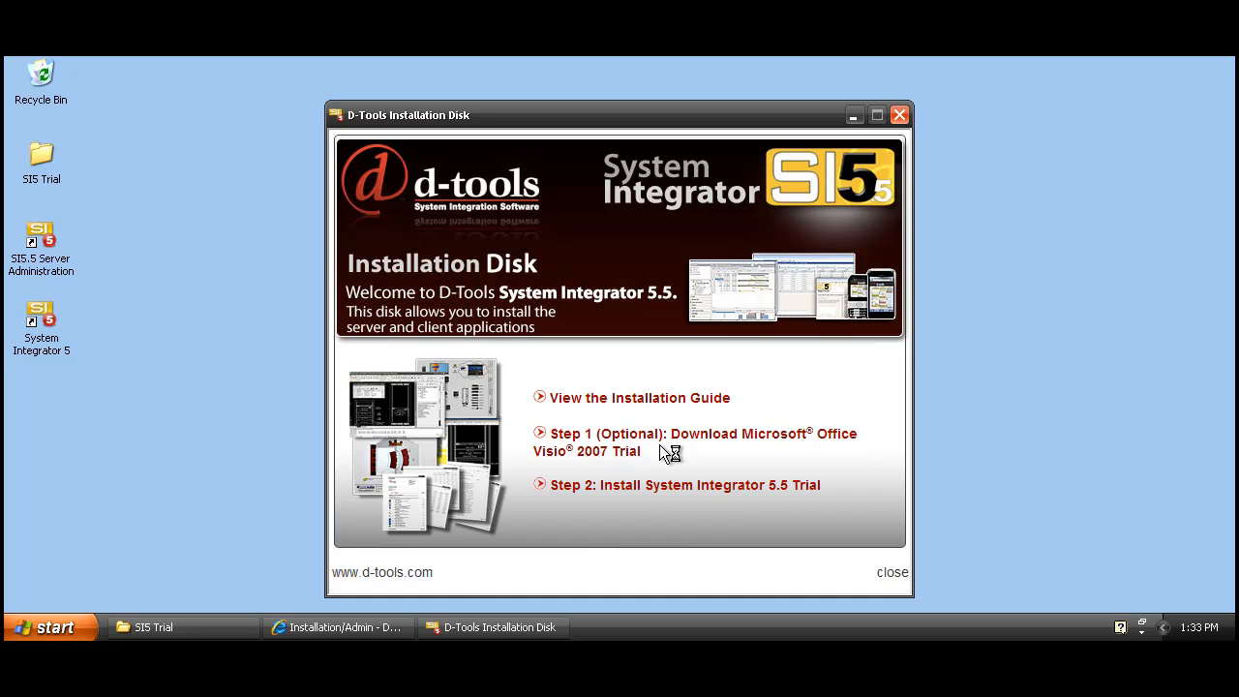
mouse_move(665, 453)
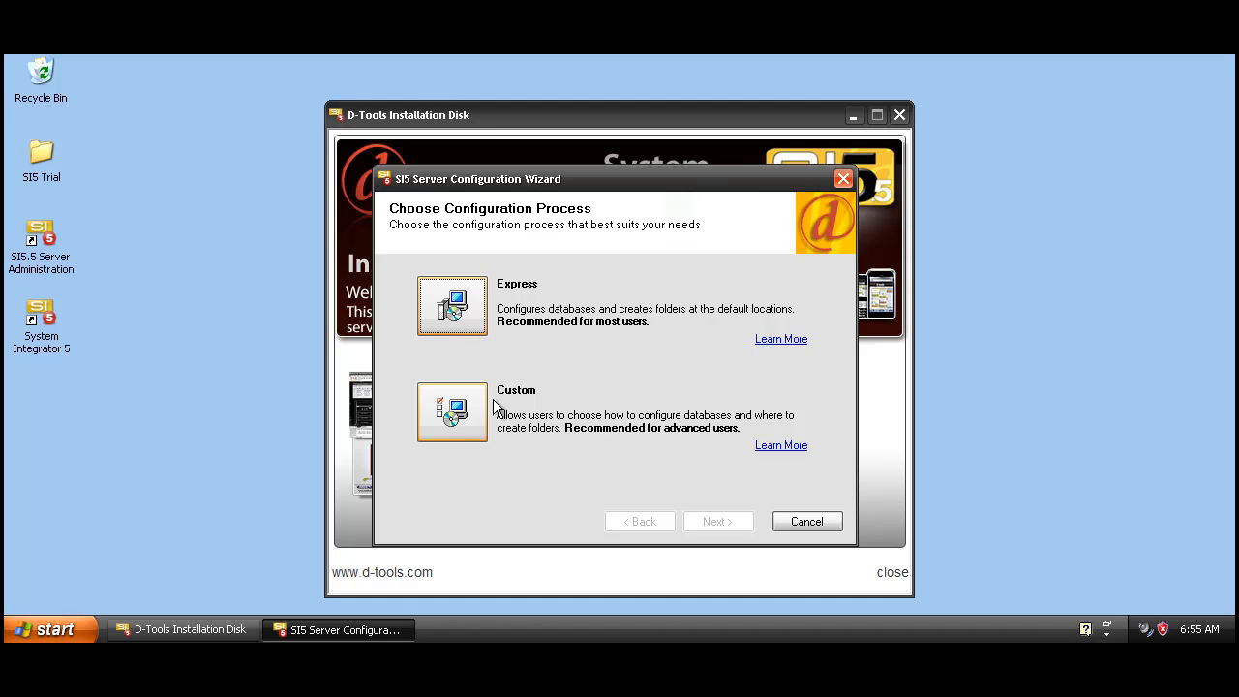
mouse_move(528, 292)
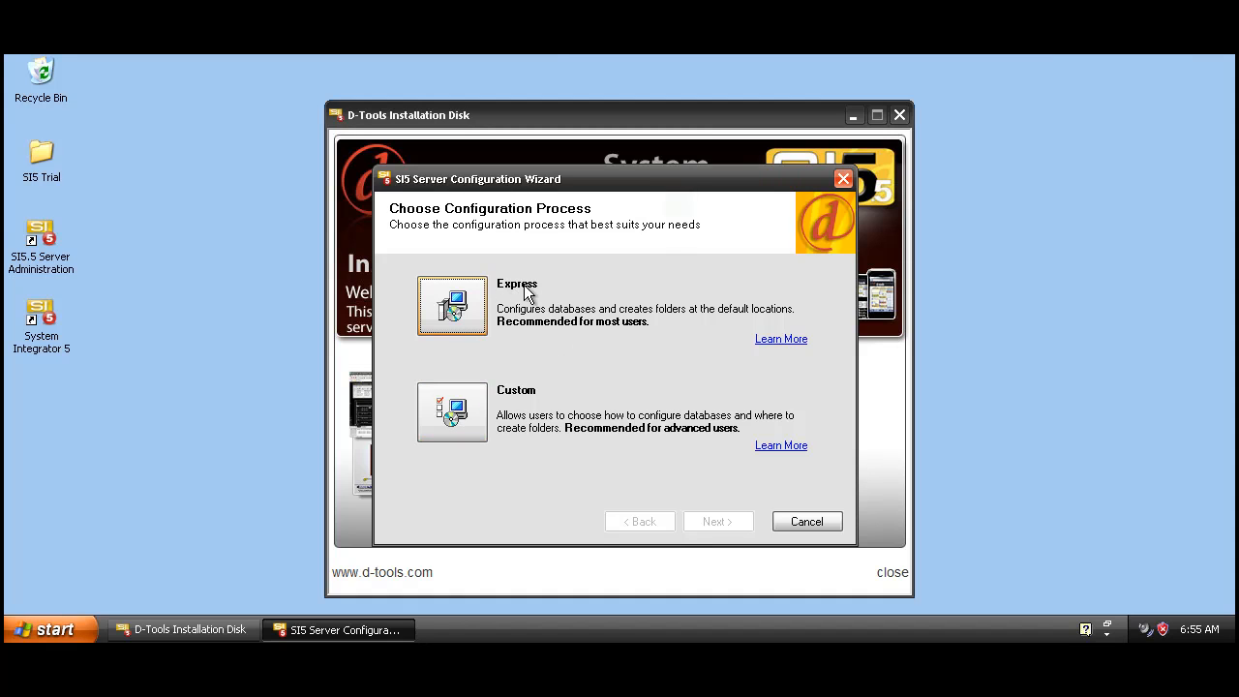
mouse_move(533, 296)
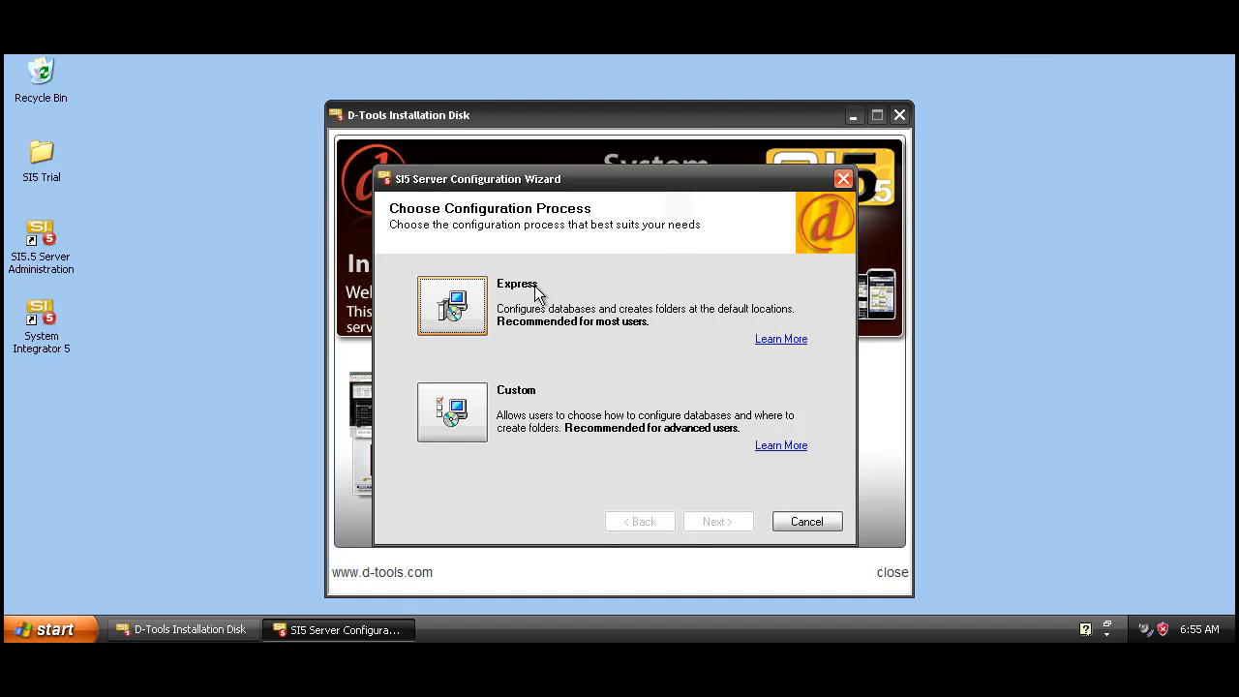
mouse_move(585, 305)
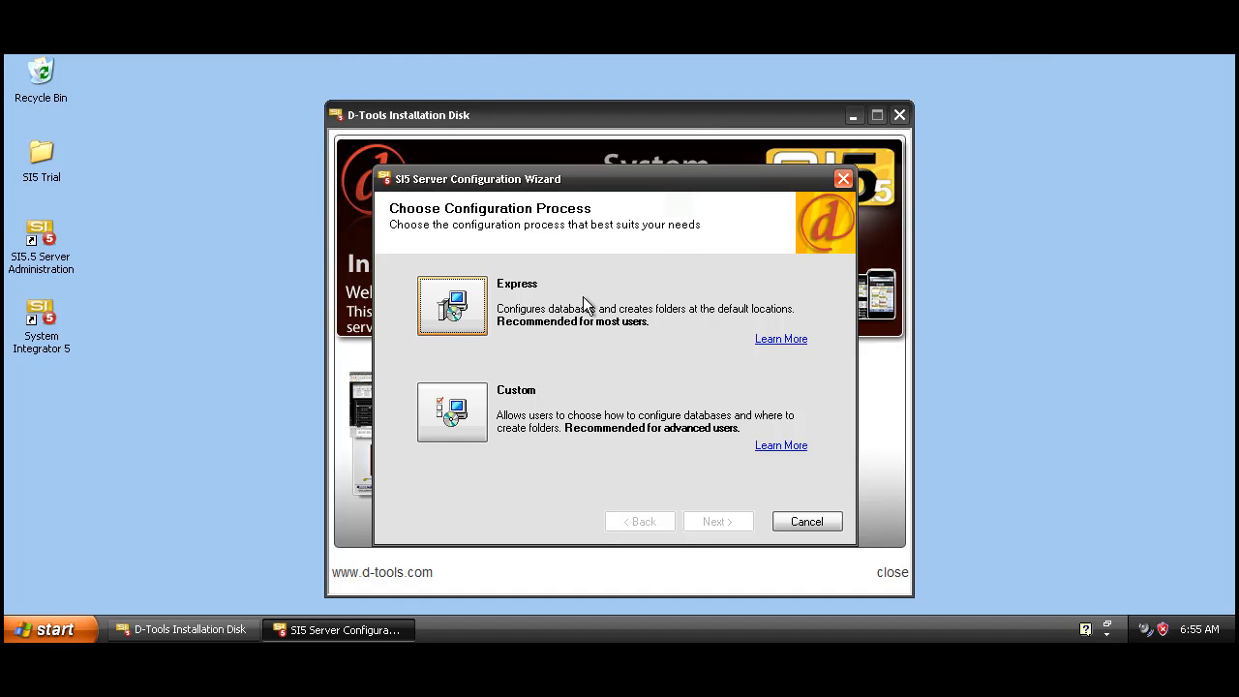
mouse_move(455, 285)
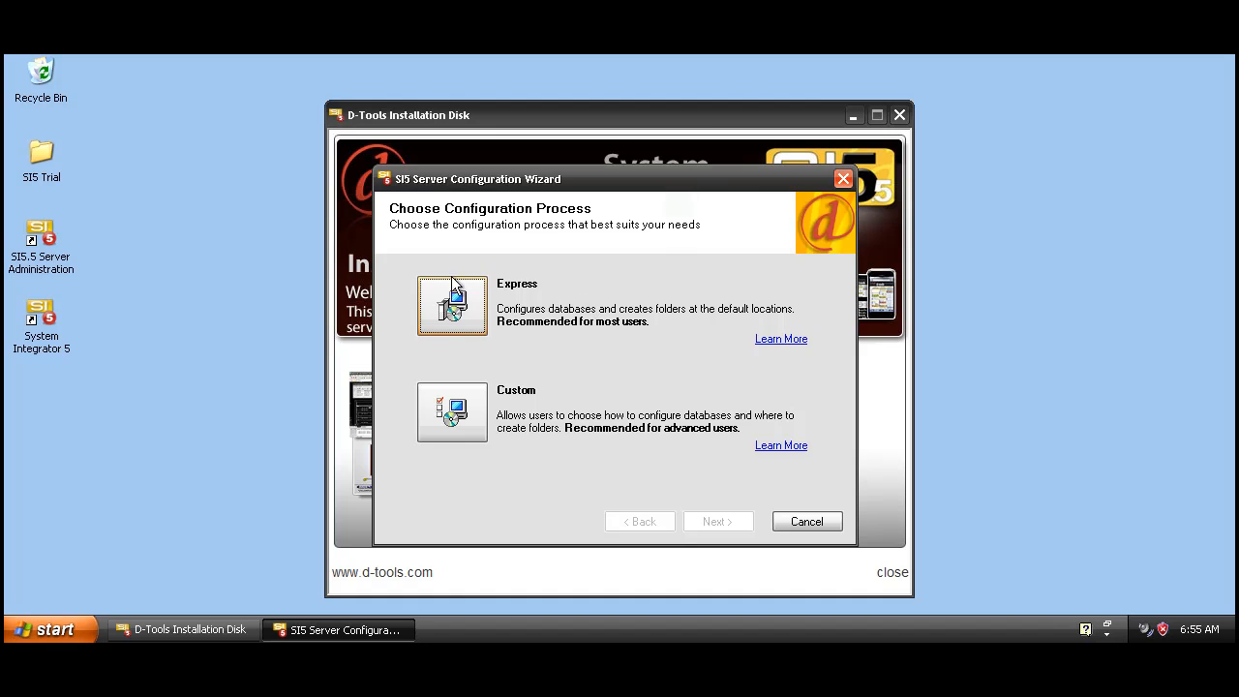
mouse_move(545, 438)
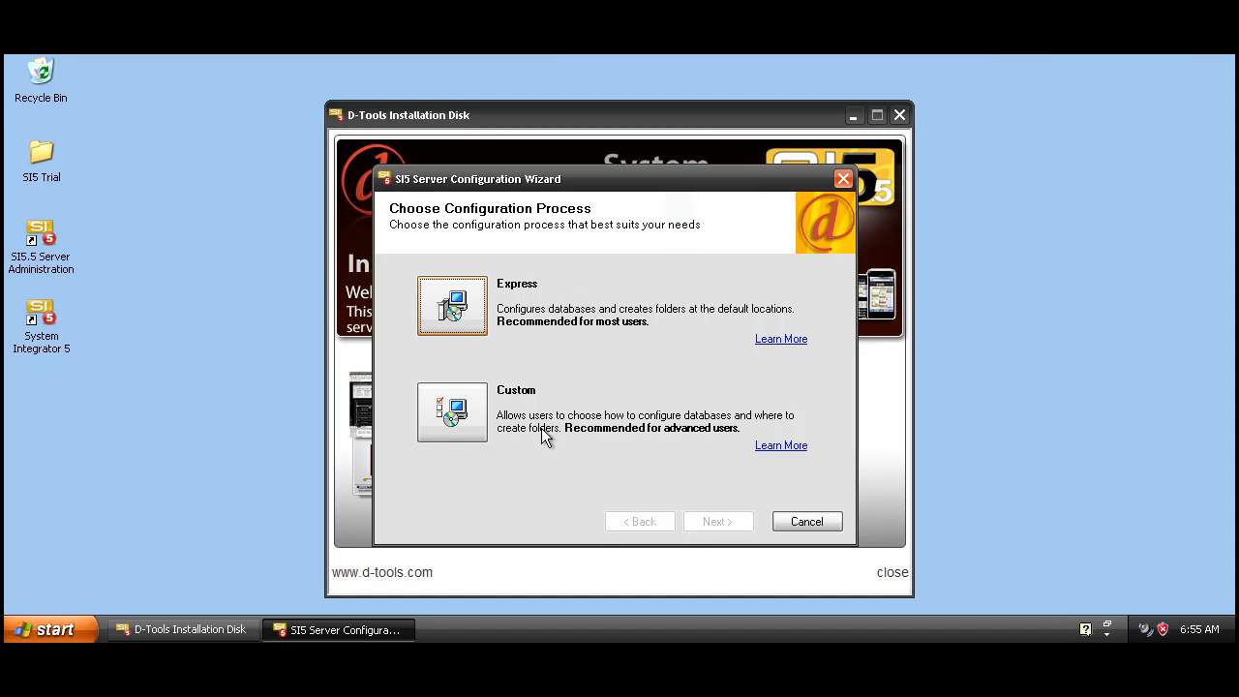
mouse_move(715, 443)
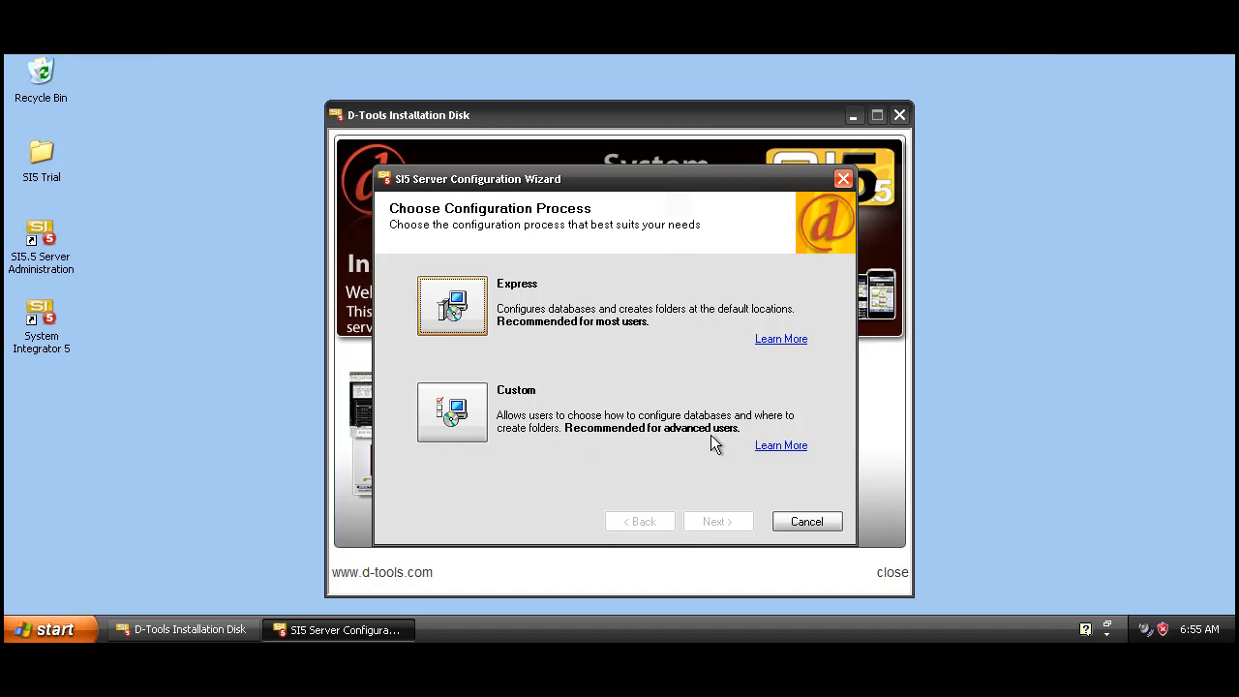
mouse_move(618, 431)
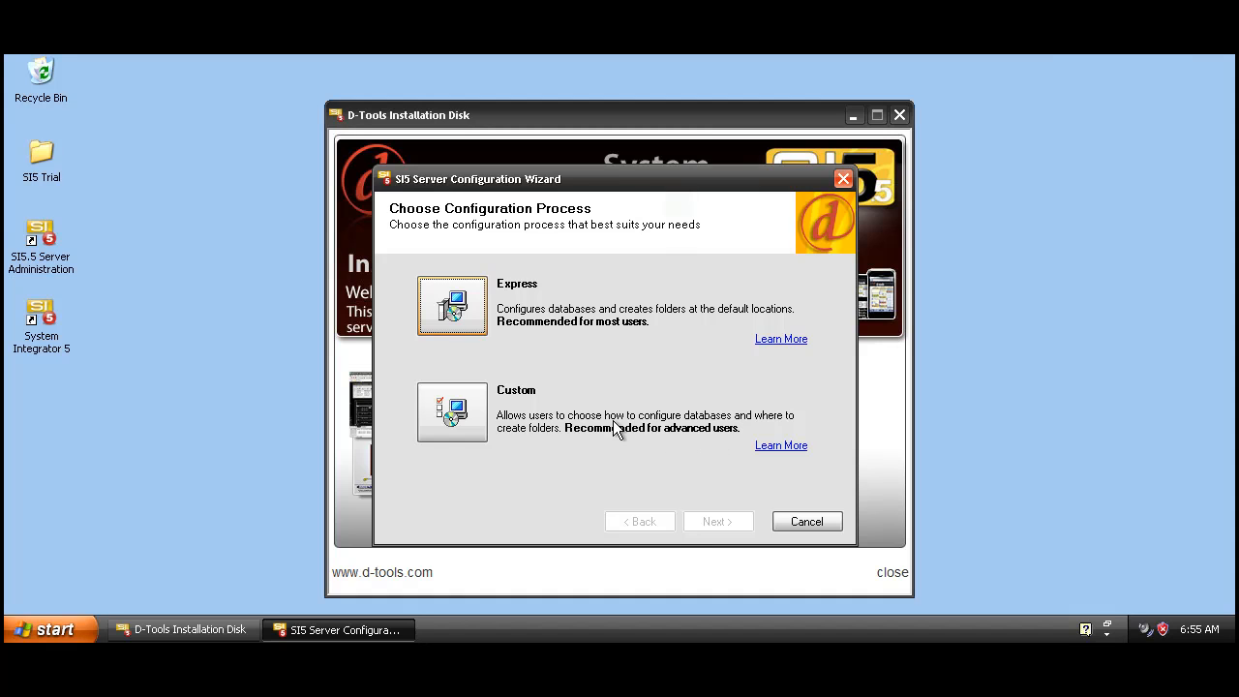
mouse_move(591, 406)
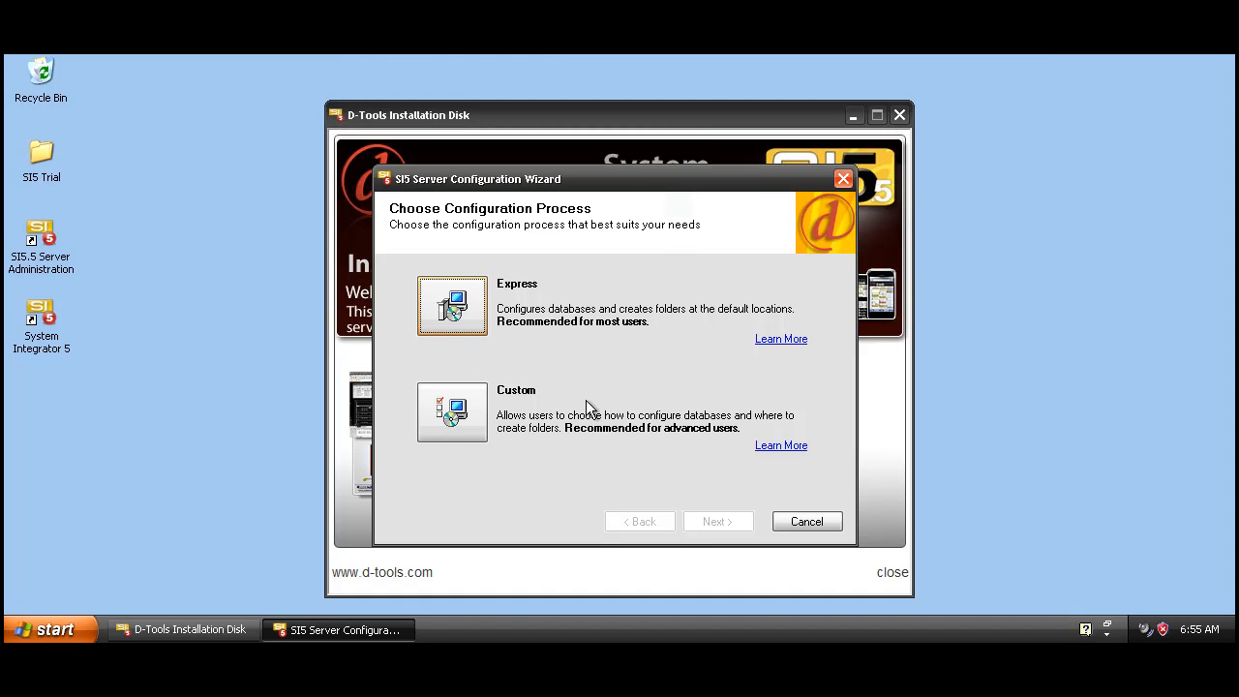
mouse_move(530, 358)
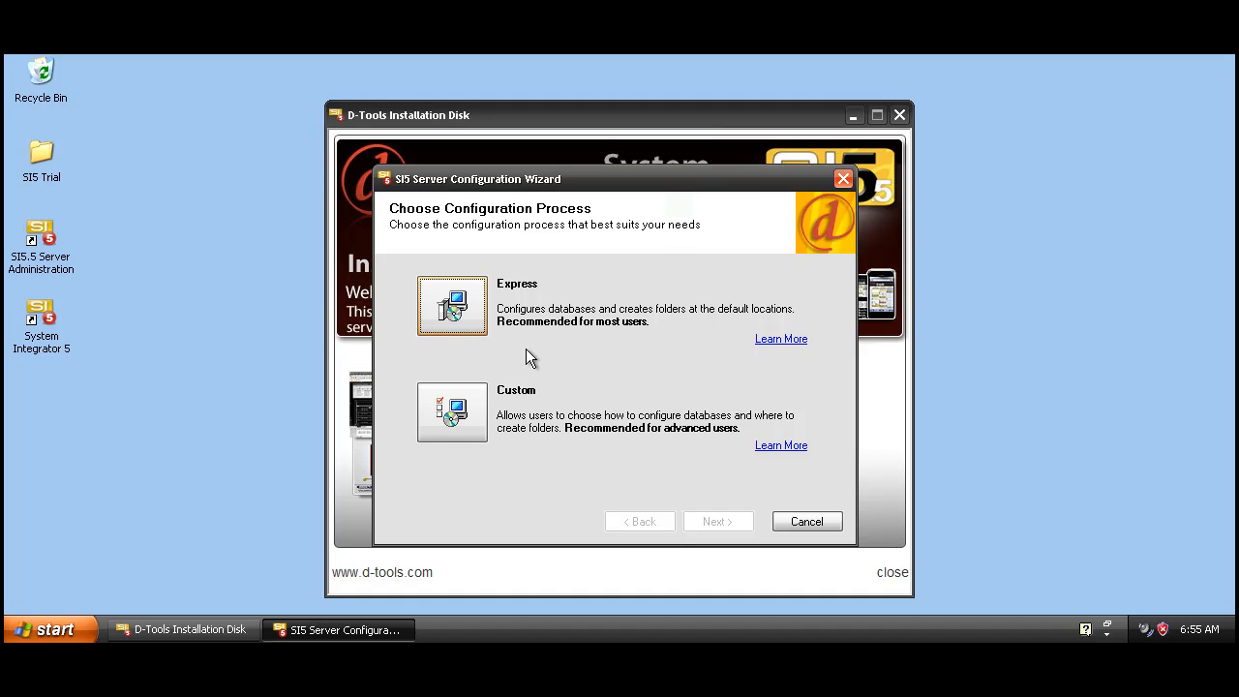
mouse_move(577, 375)
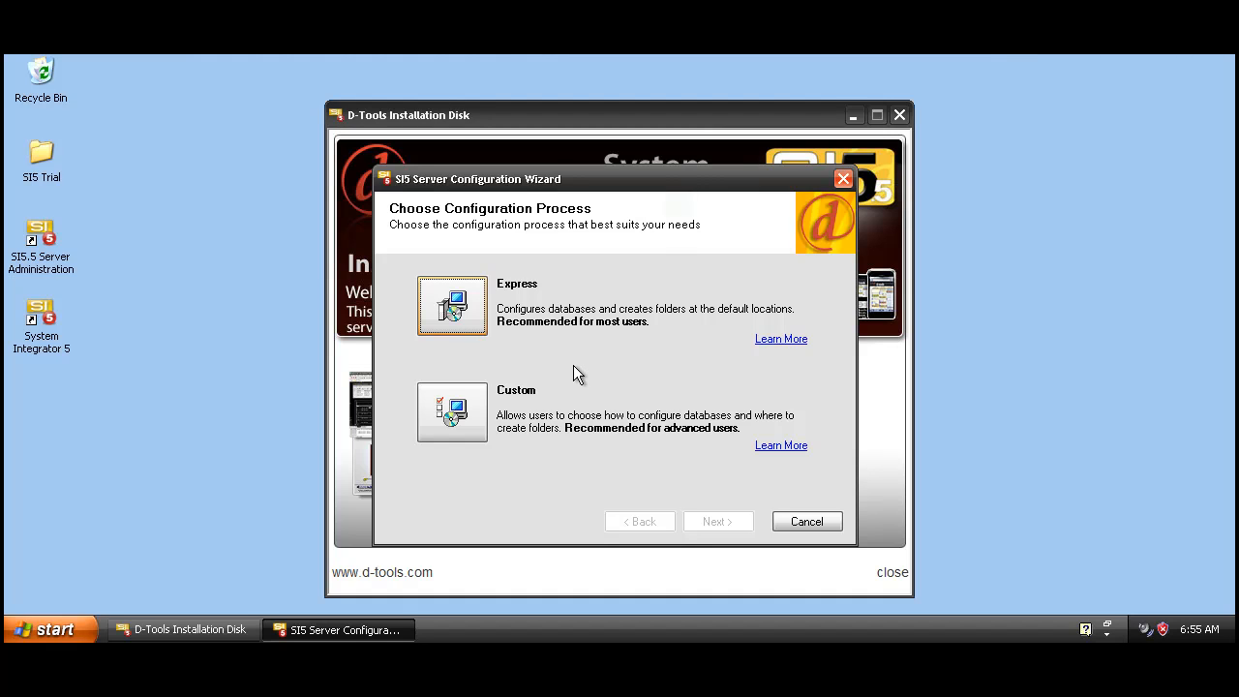
mouse_move(557, 362)
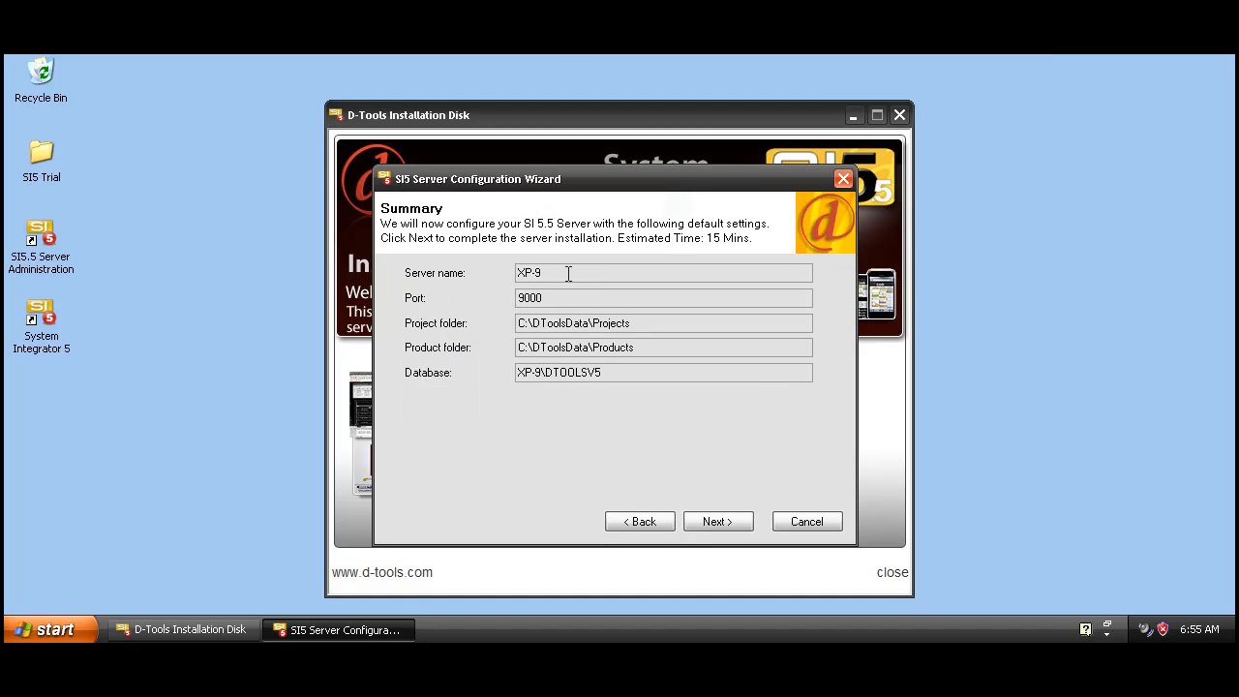
mouse_move(642, 324)
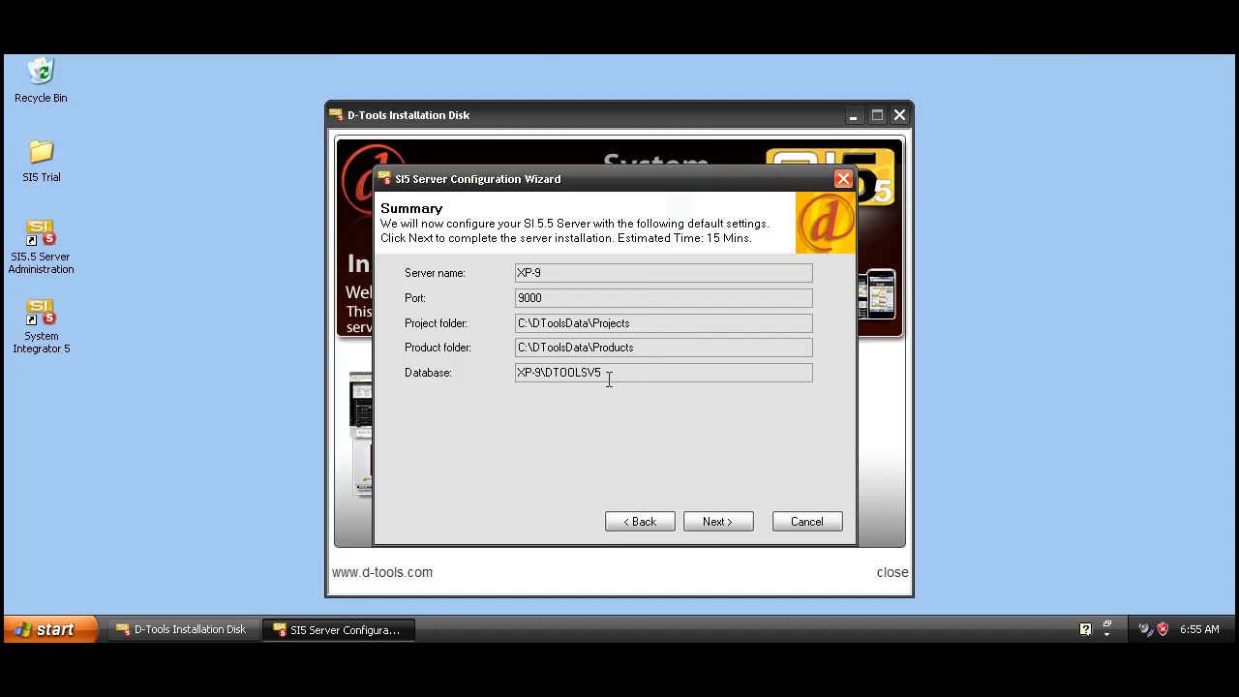
mouse_move(686, 533)
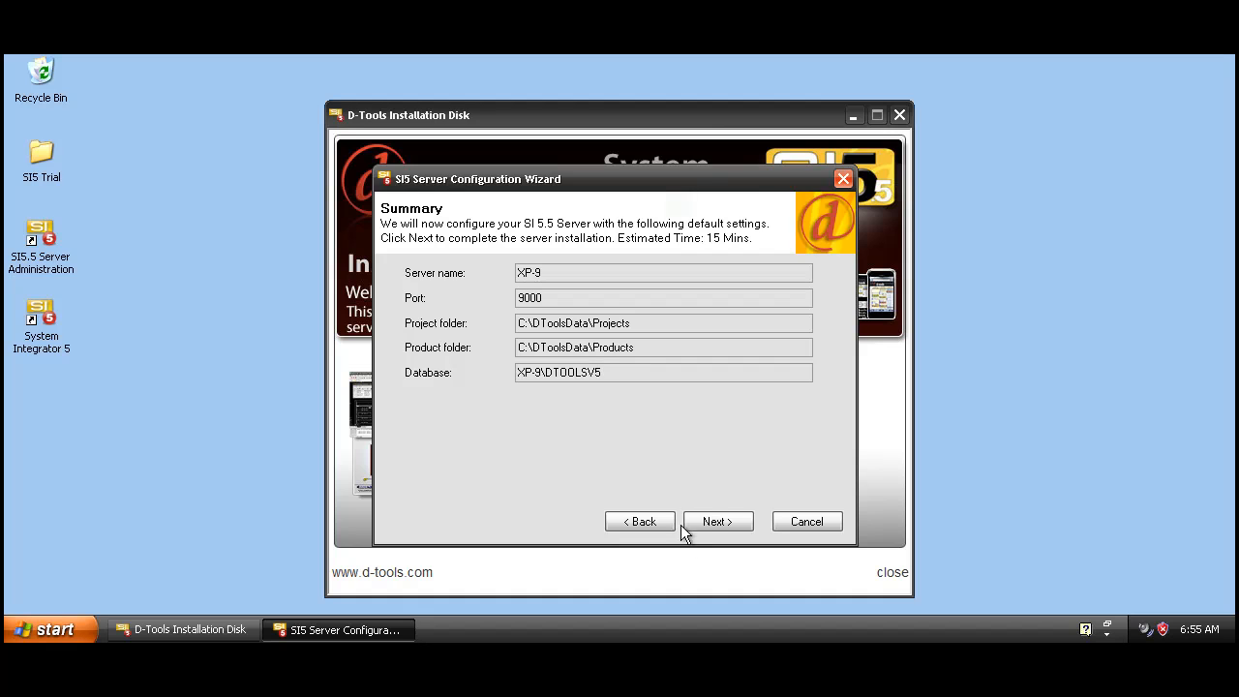
- Run the server configuration with the default settings: server XP-9, port 9000
left_click(716, 521)
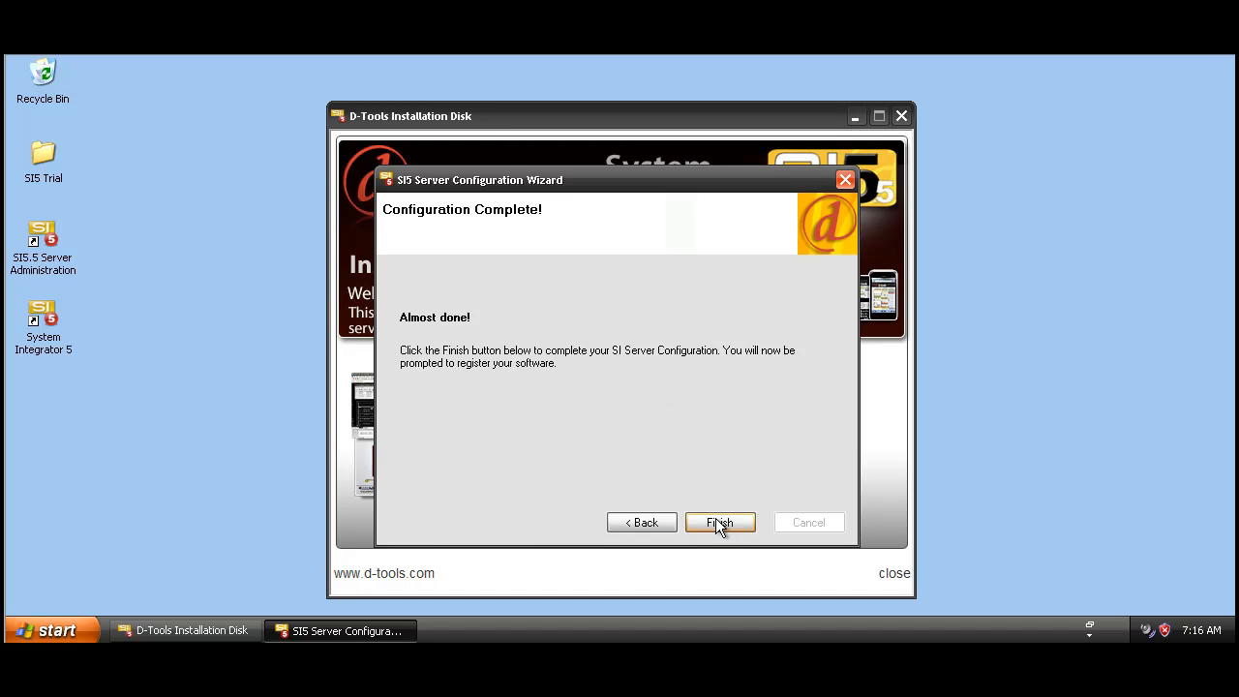
left_click(719, 521)
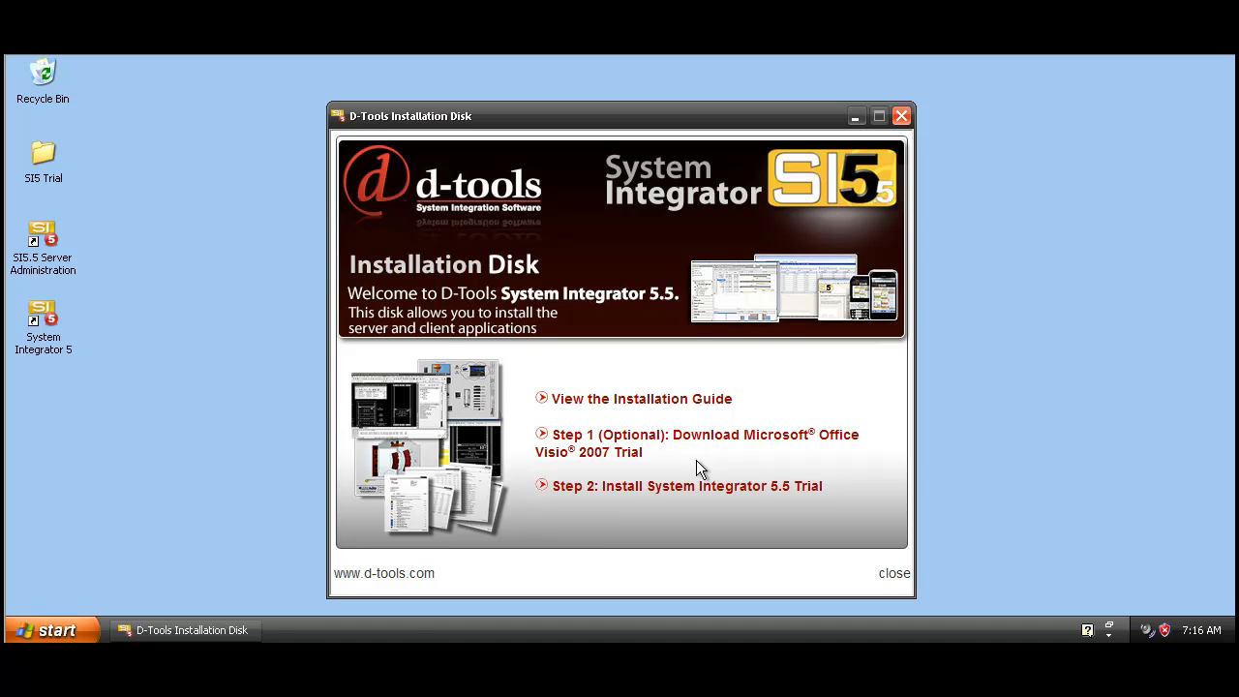
left_click(685, 486)
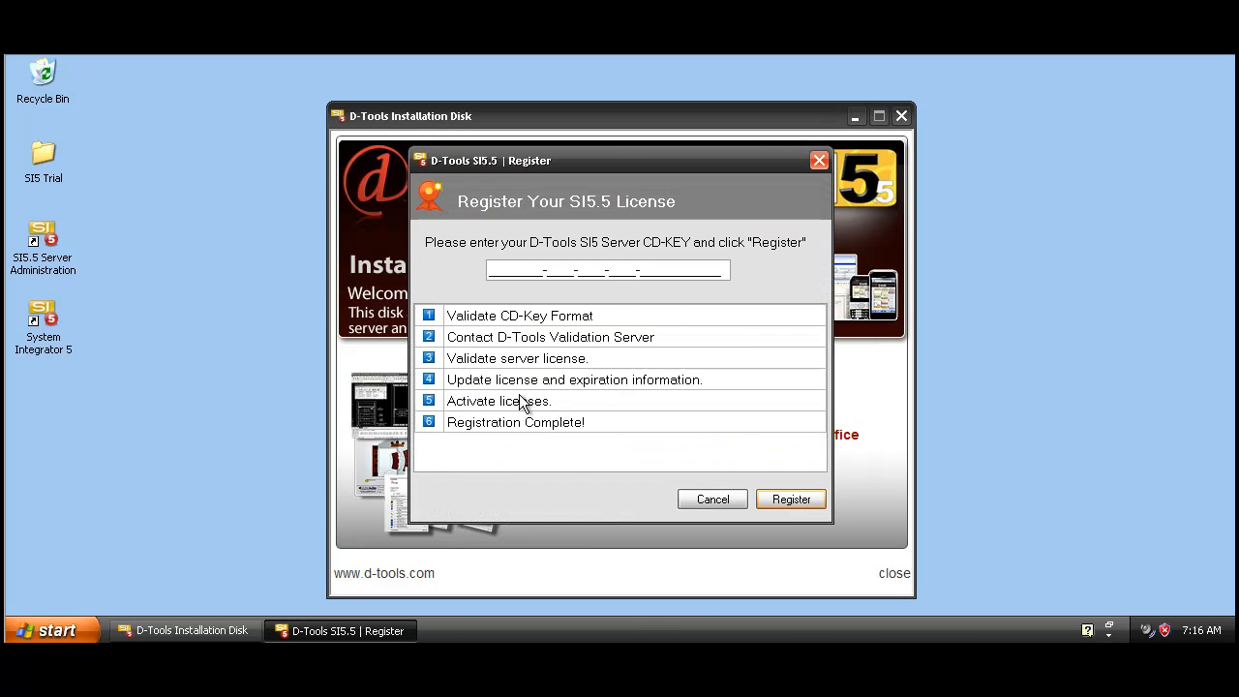
mouse_move(677, 388)
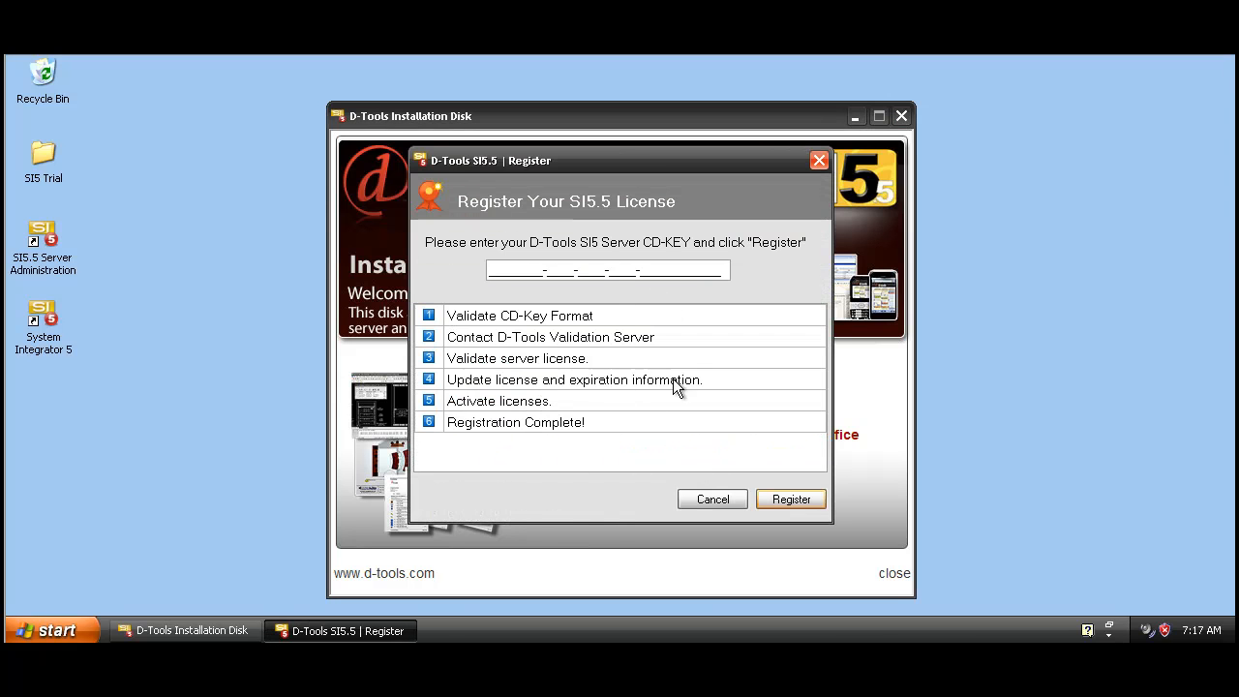
mouse_move(565, 324)
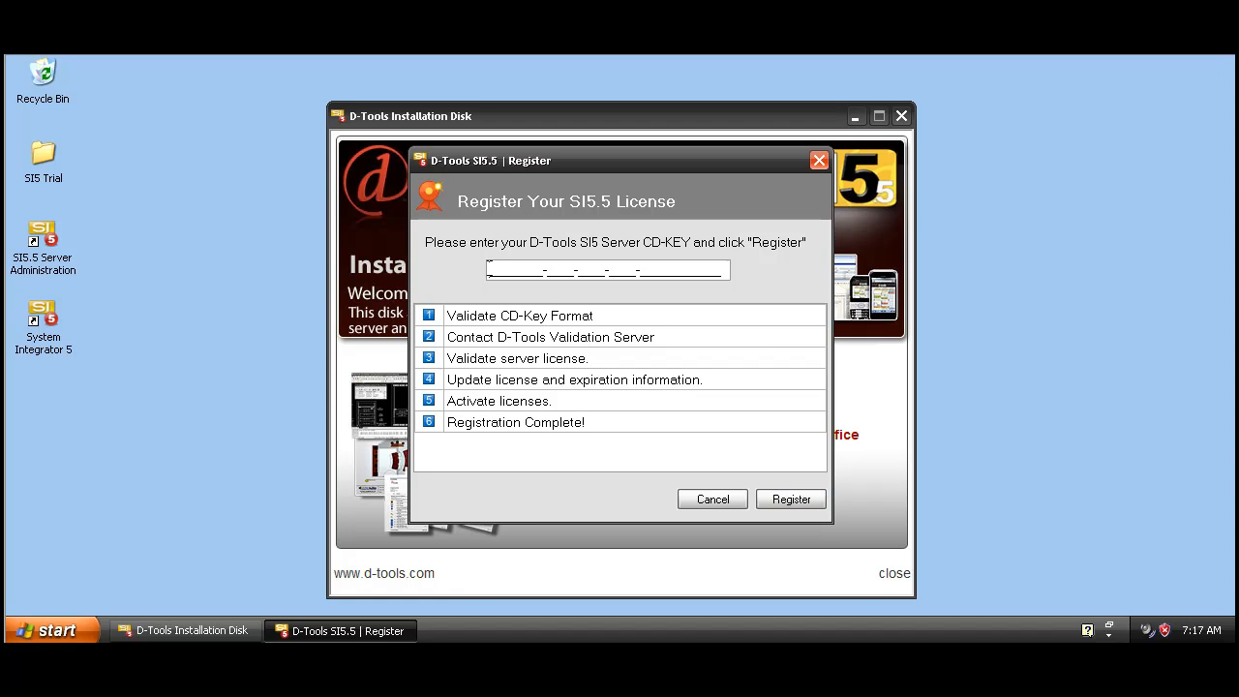
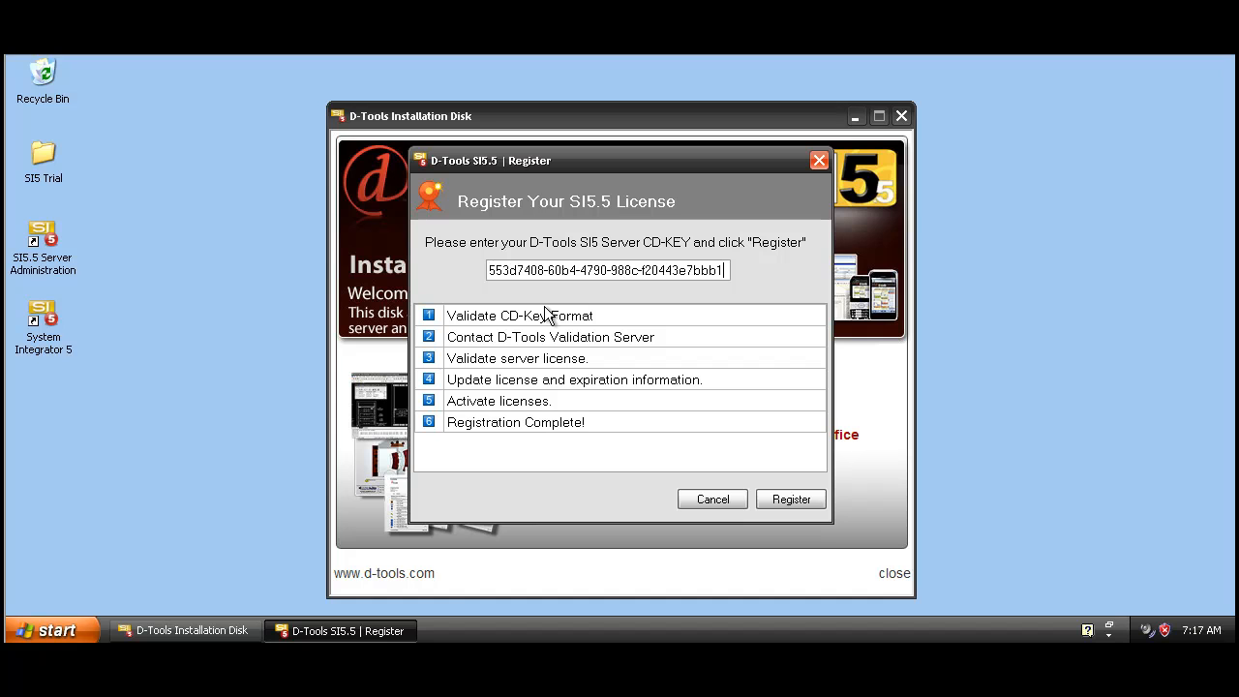
mouse_move(791, 499)
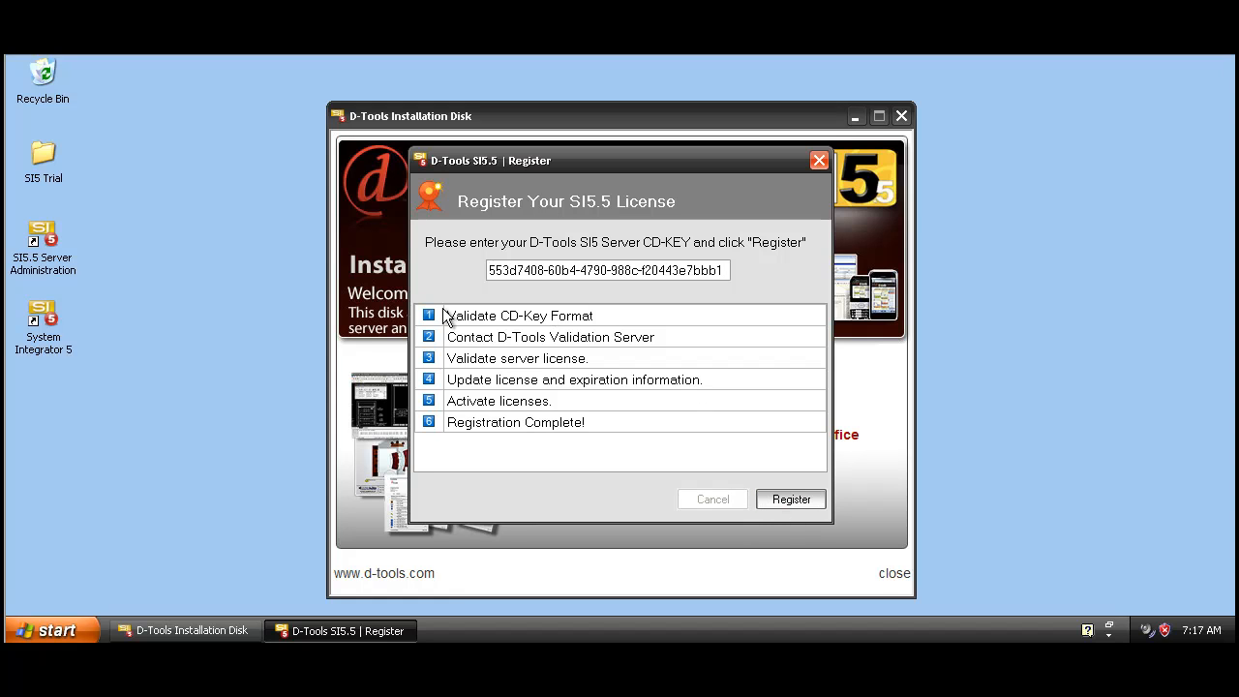
left_click(790, 499)
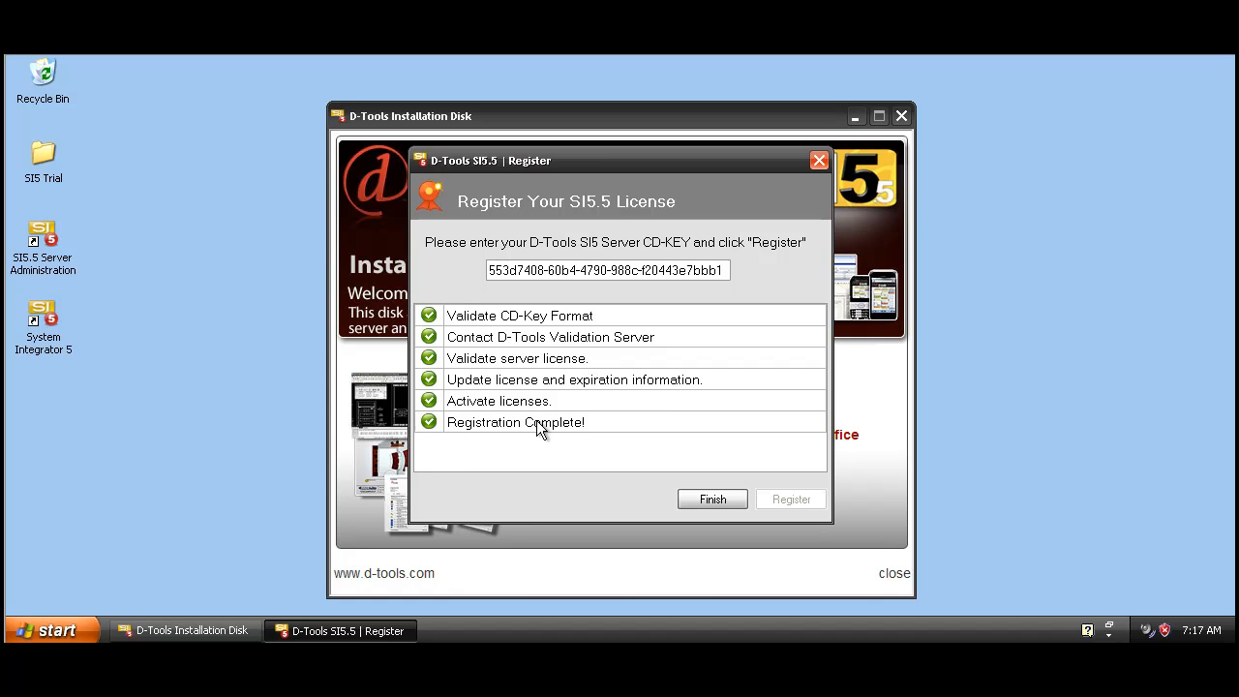
left_click(712, 498)
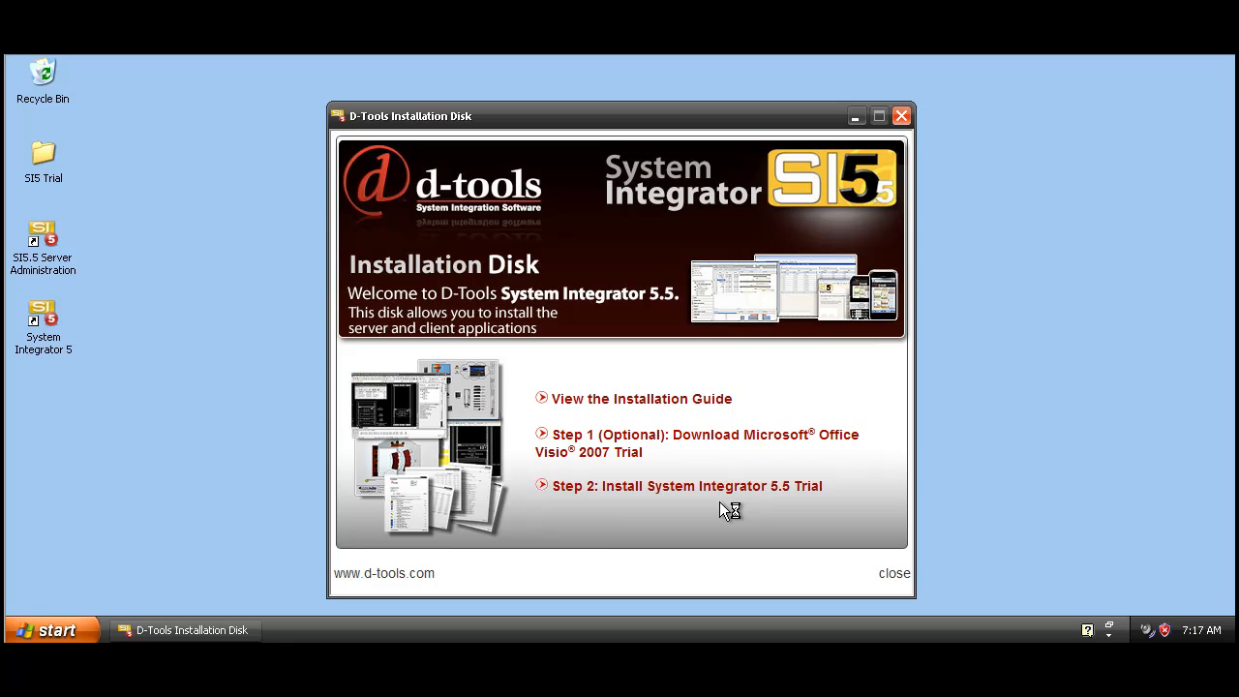
- Dismiss the installation disk so the SI 5.5 Login dialog opens with admin, XP-9, port 9000
left_click(686, 485)
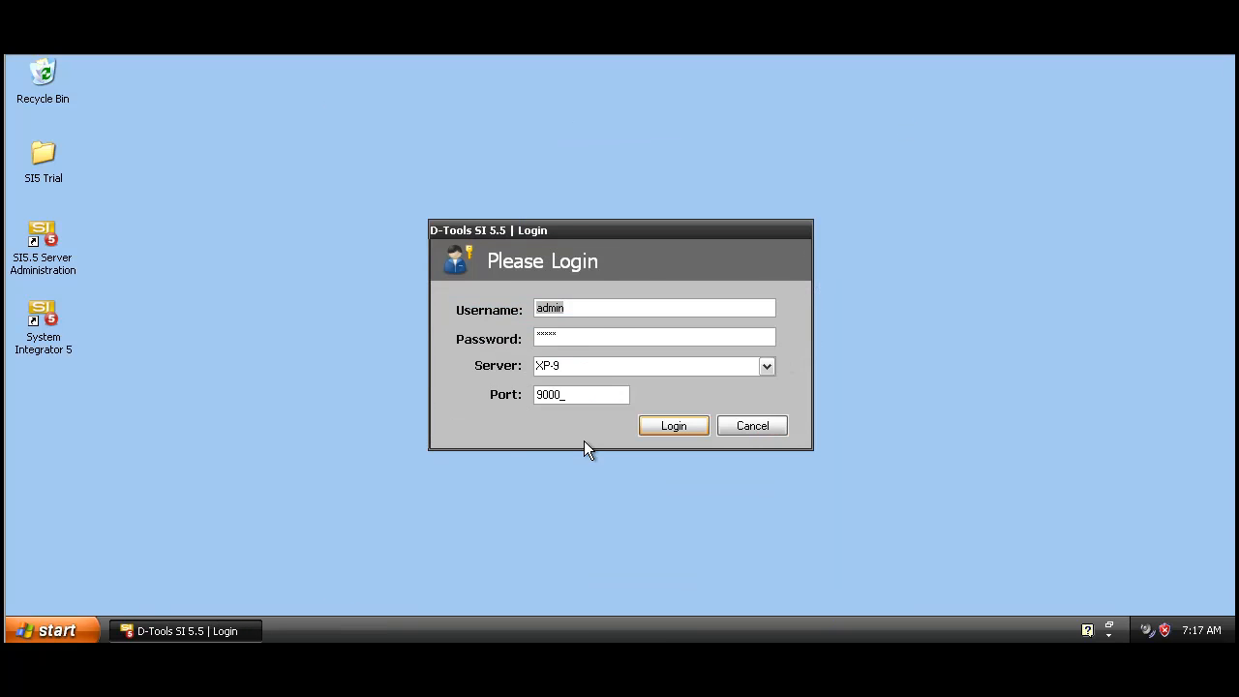
mouse_move(446, 481)
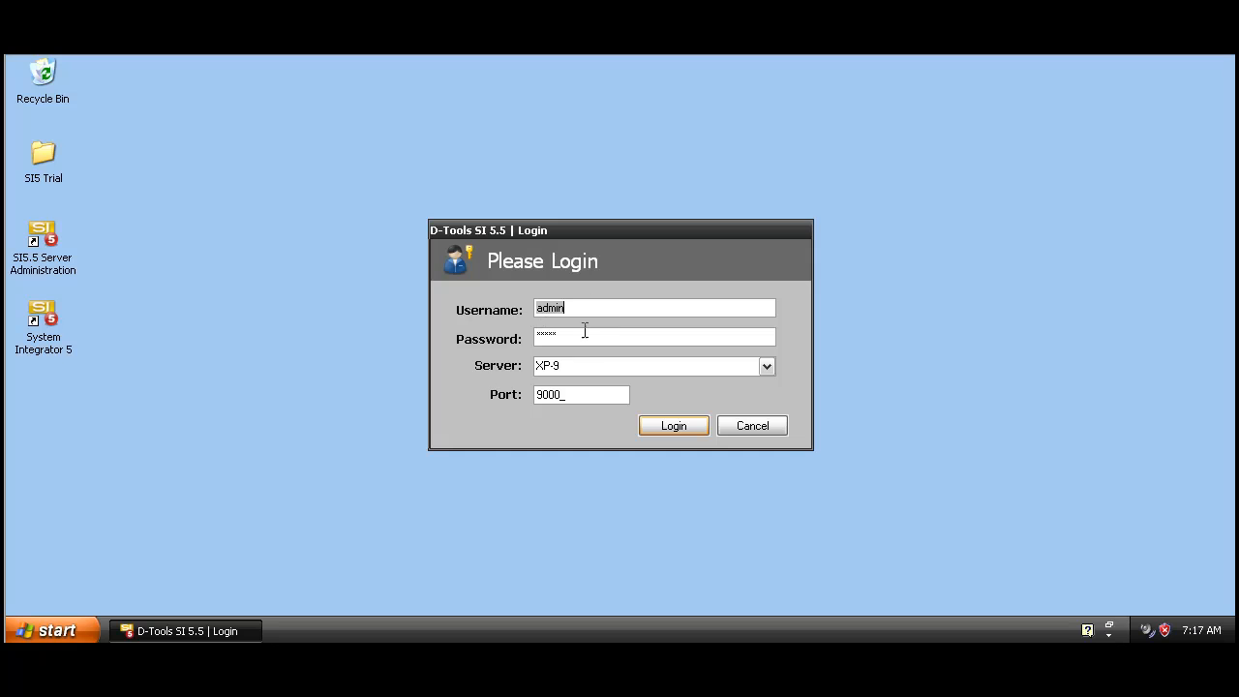
mouse_move(586, 367)
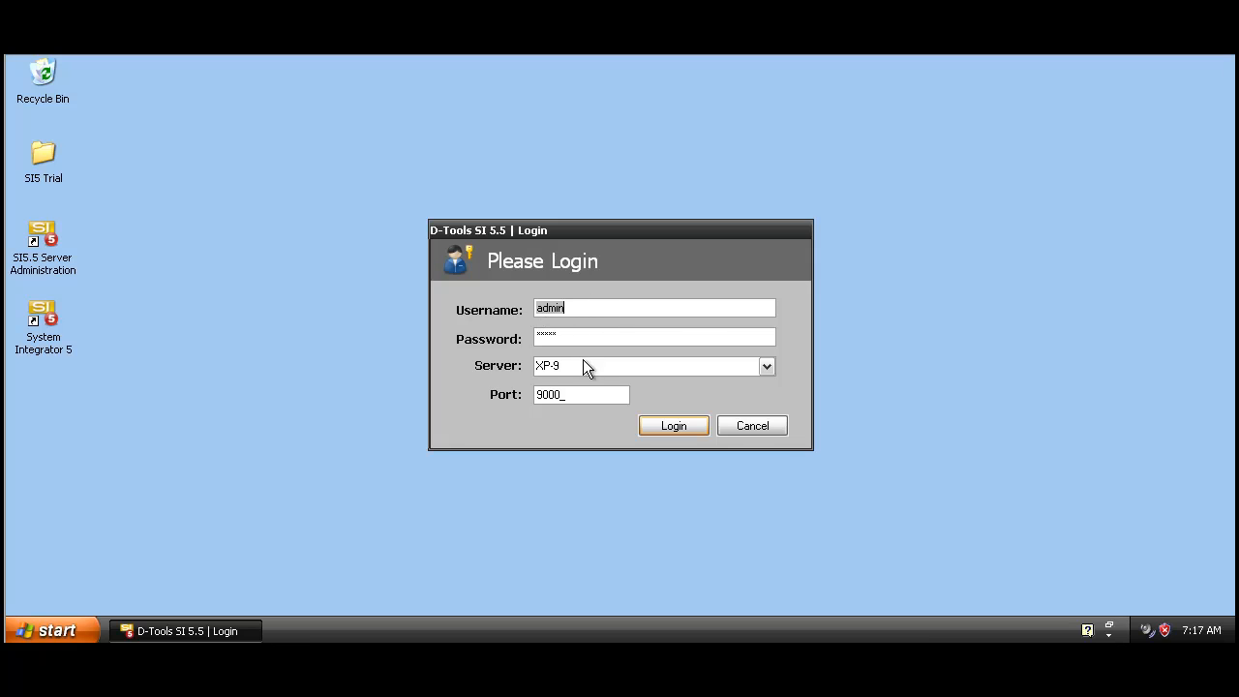
mouse_move(565, 416)
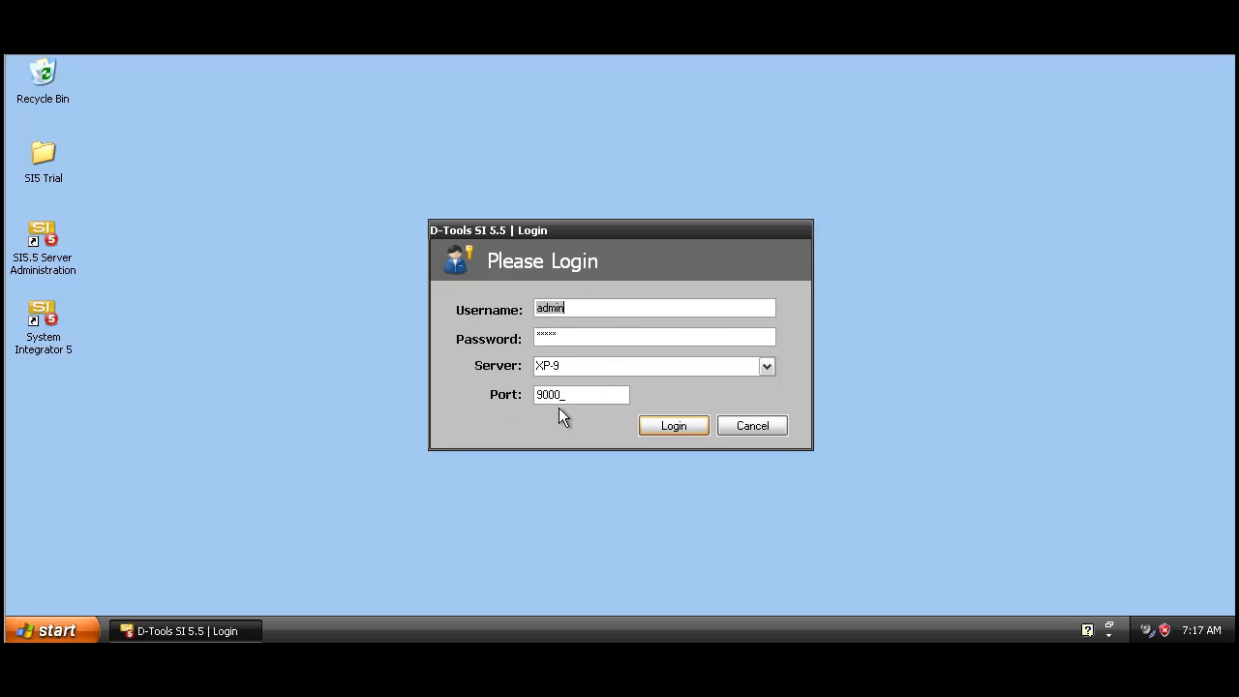
mouse_move(592, 361)
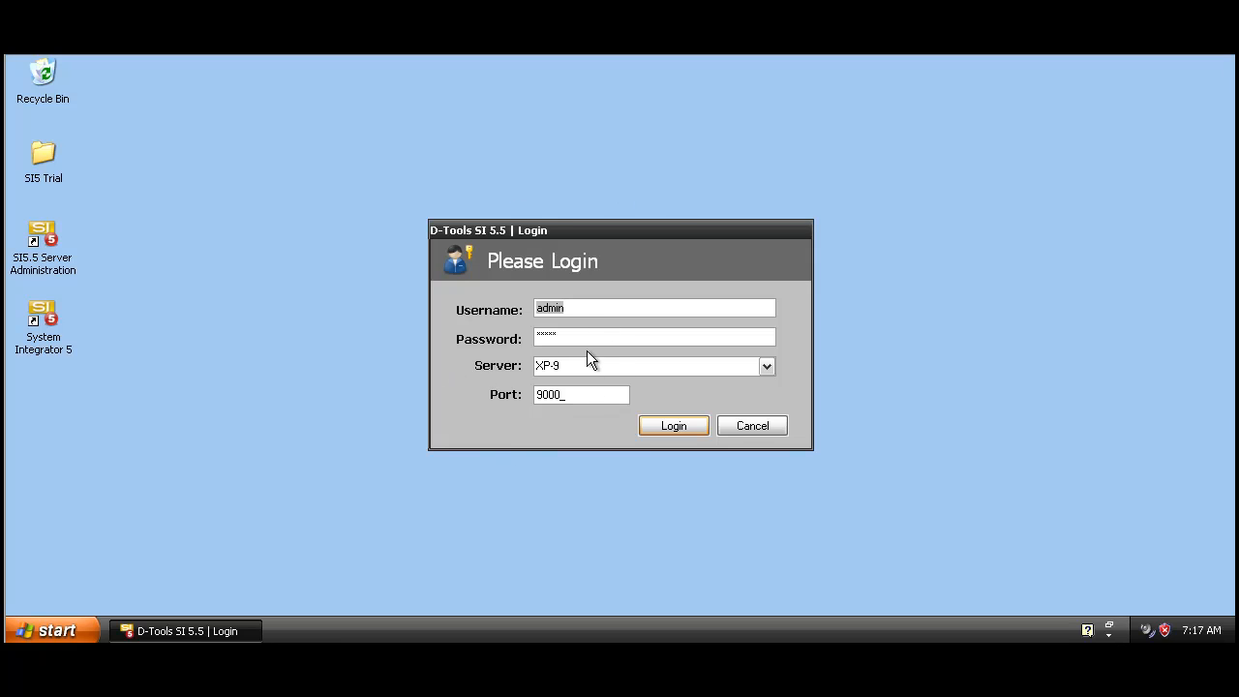